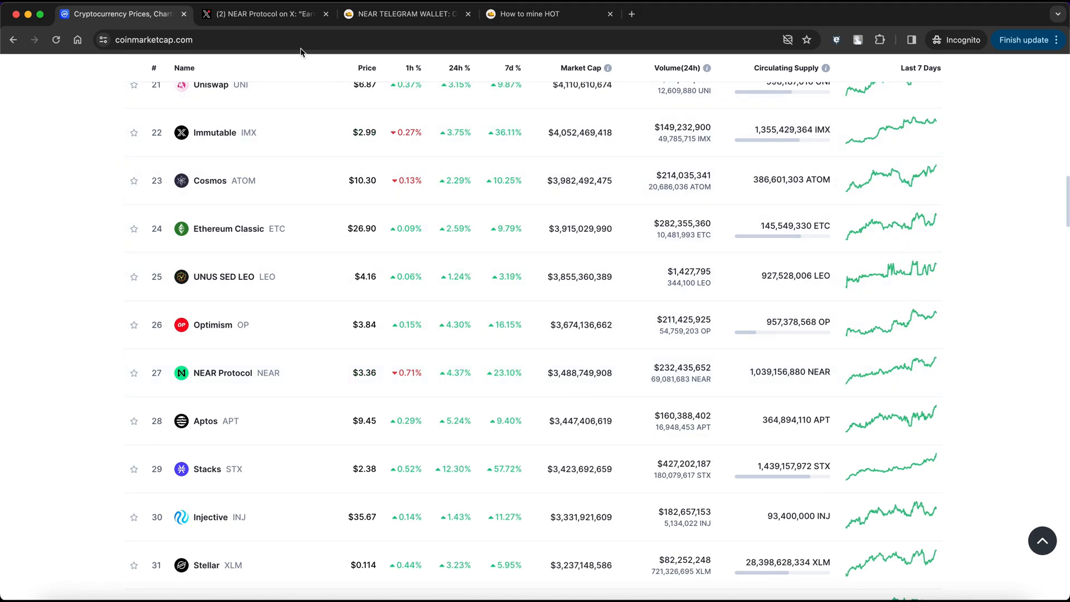
Step: Create a new NEAR wallet account using the generated address
left_click(262, 13)
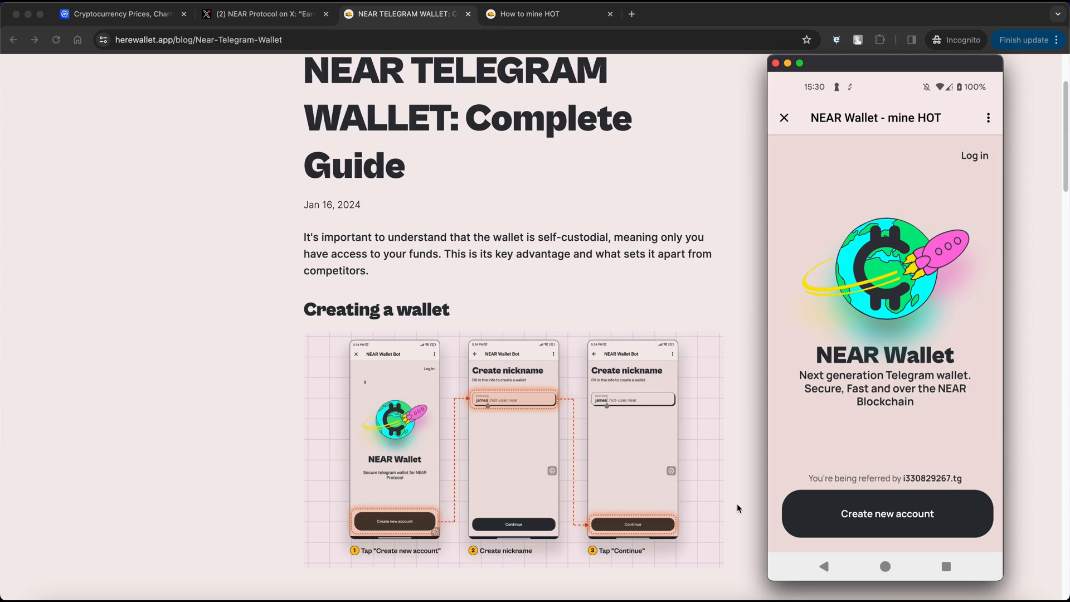
left_click(887, 514)
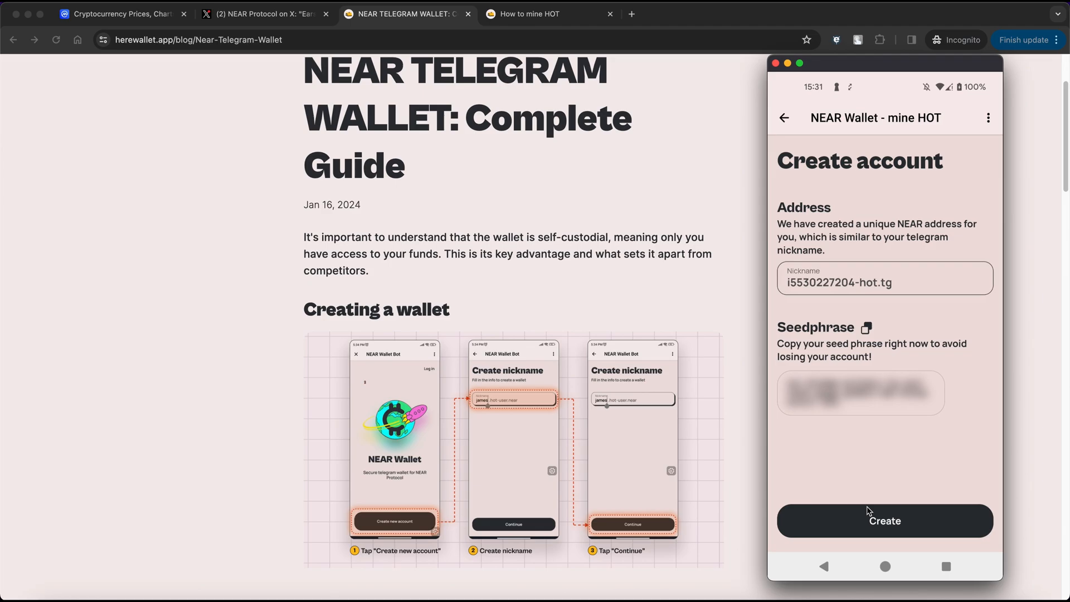
left_click(884, 520)
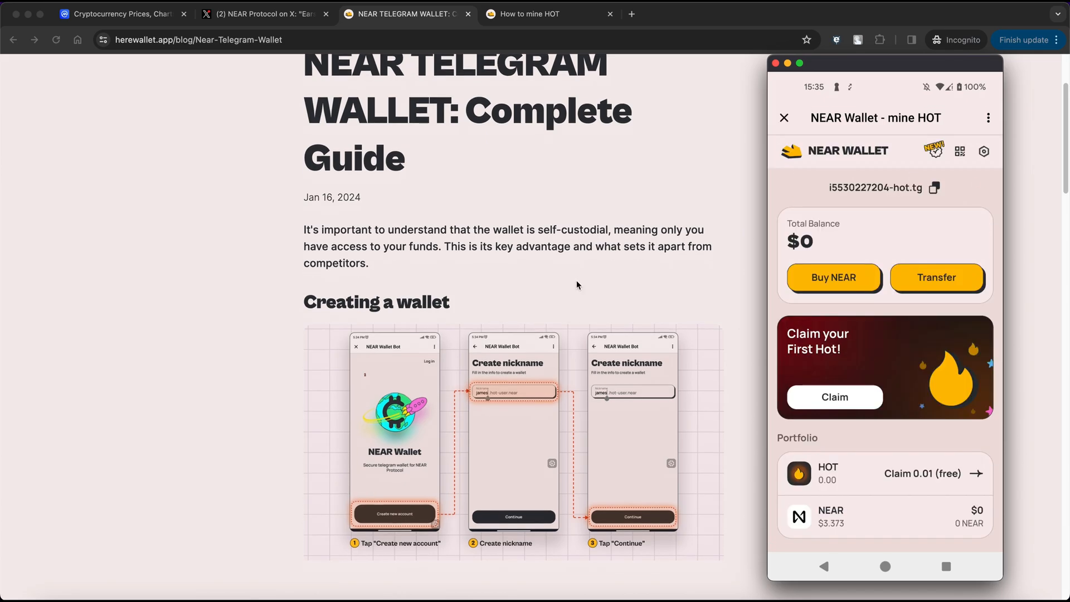
Step: Reveal the wallet's seed phrase from settings on the Credentials screen and copy it
scroll("down", 3)
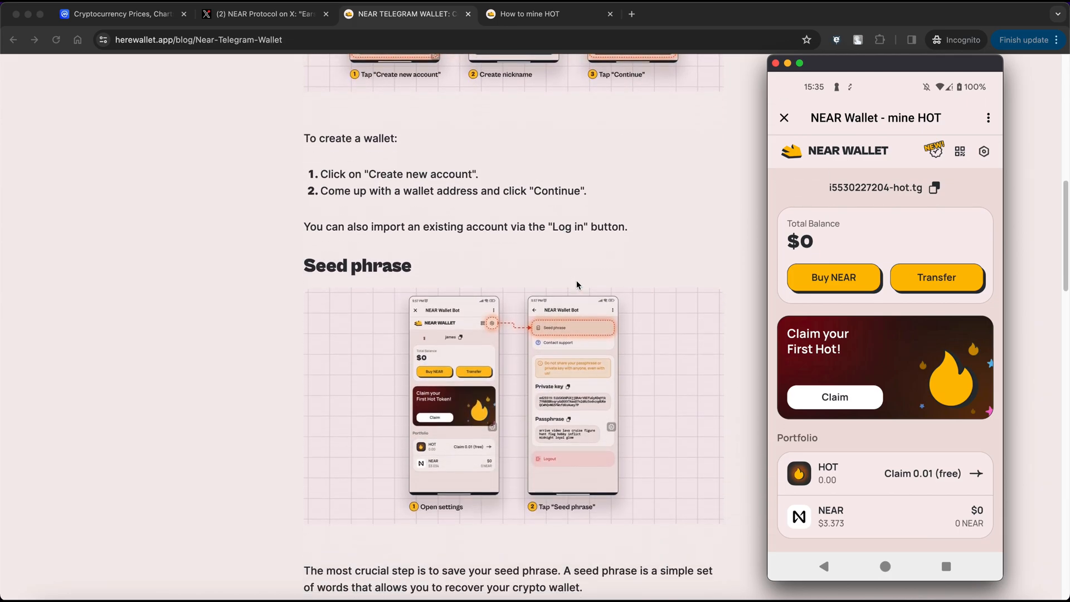
scroll("down", 3)
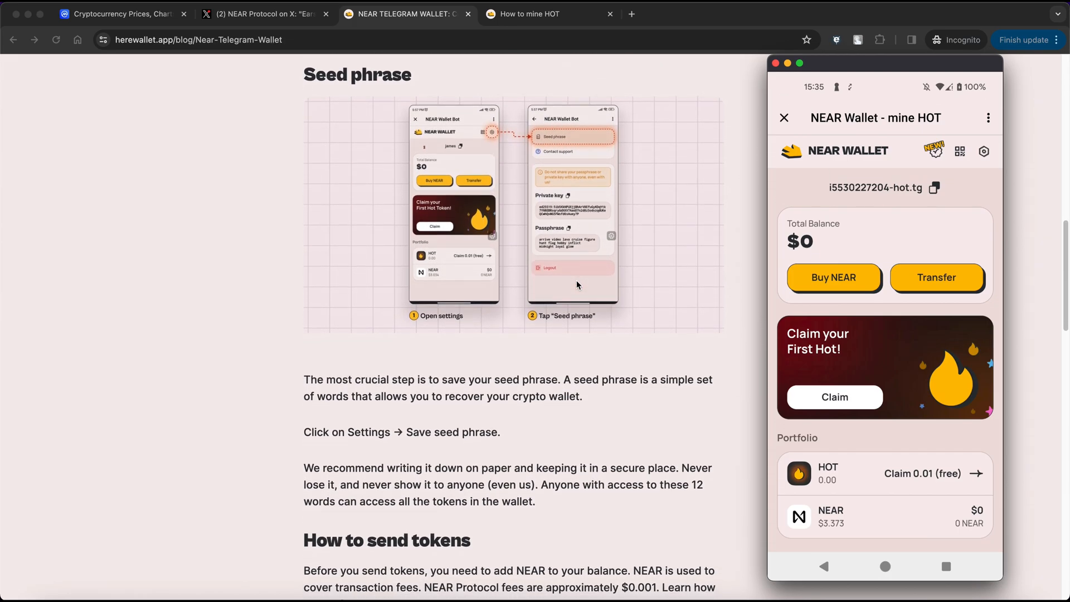
scroll("down", 3)
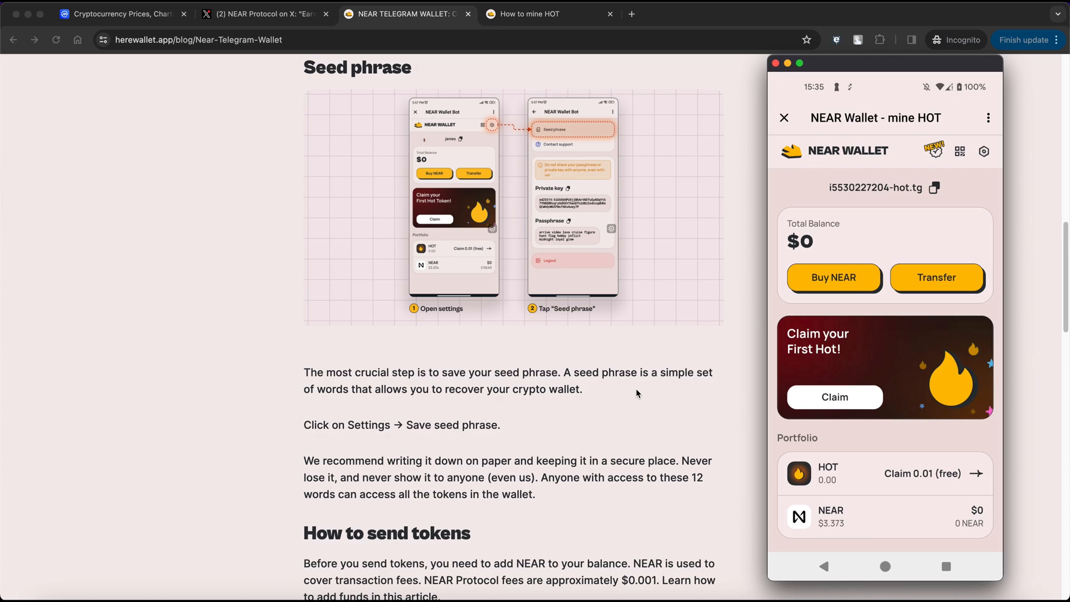
mouse_move(985, 157)
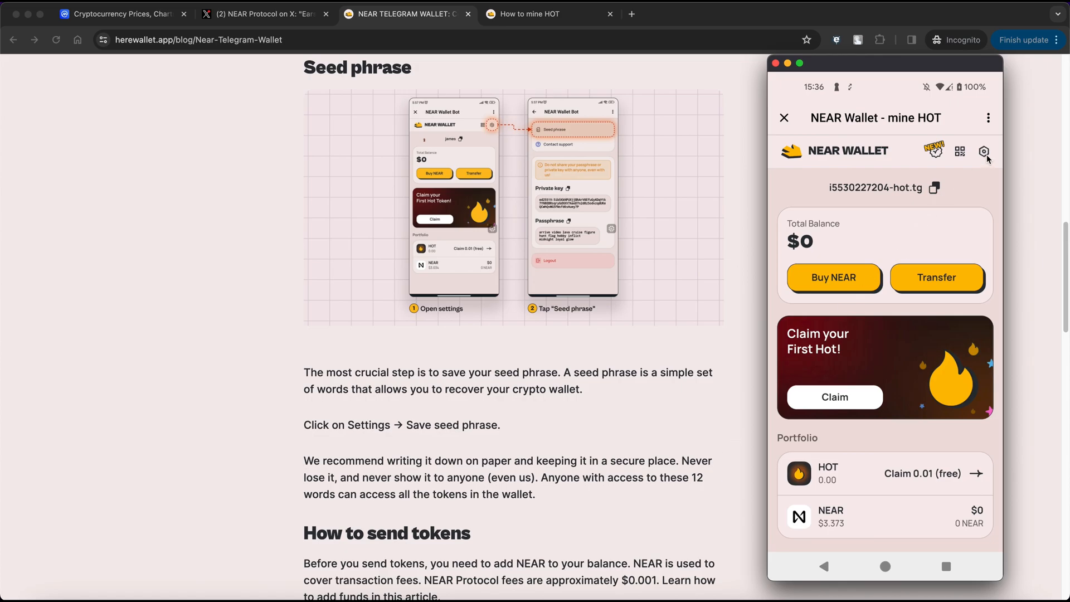
left_click(985, 150)
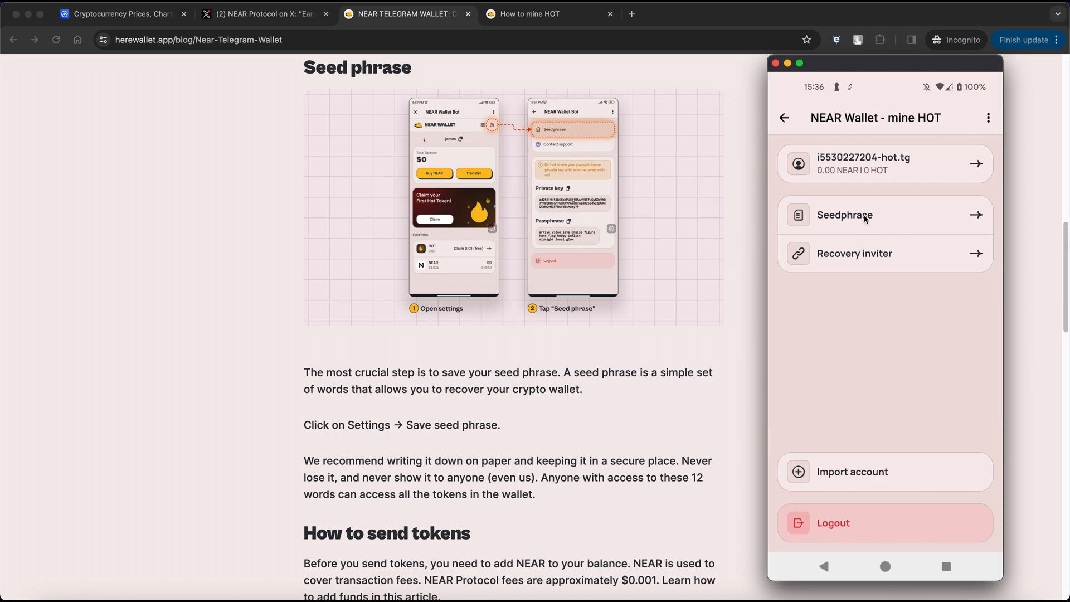
left_click(844, 214)
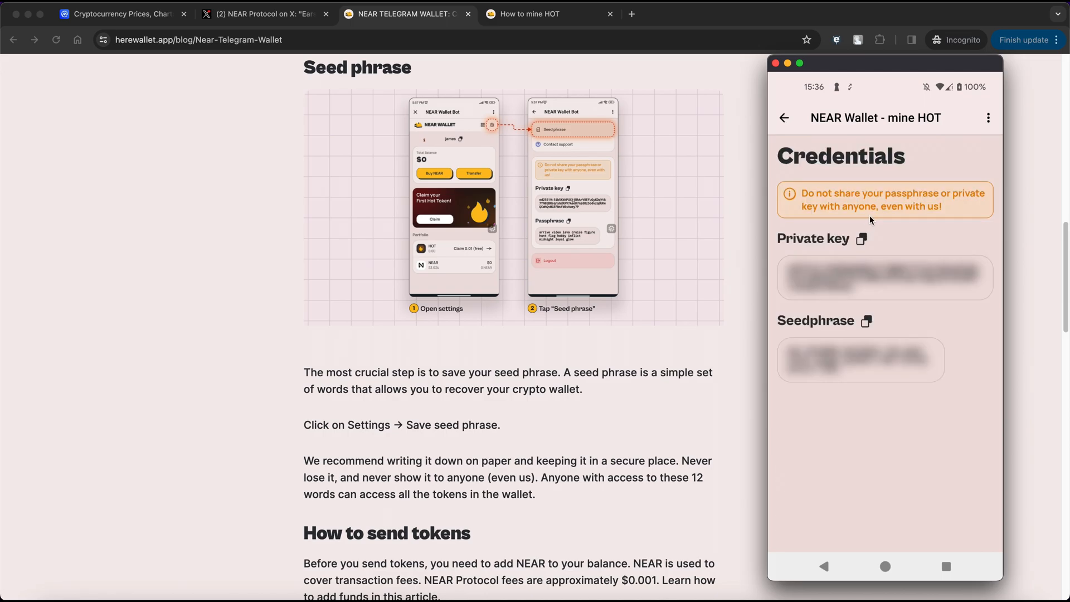
mouse_move(839, 344)
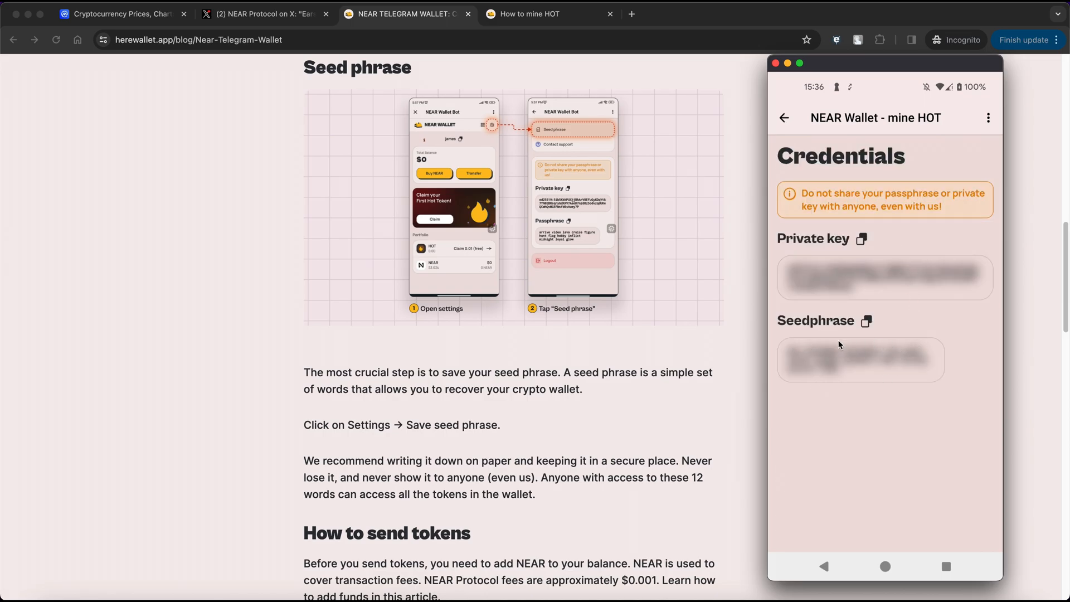
mouse_move(855, 364)
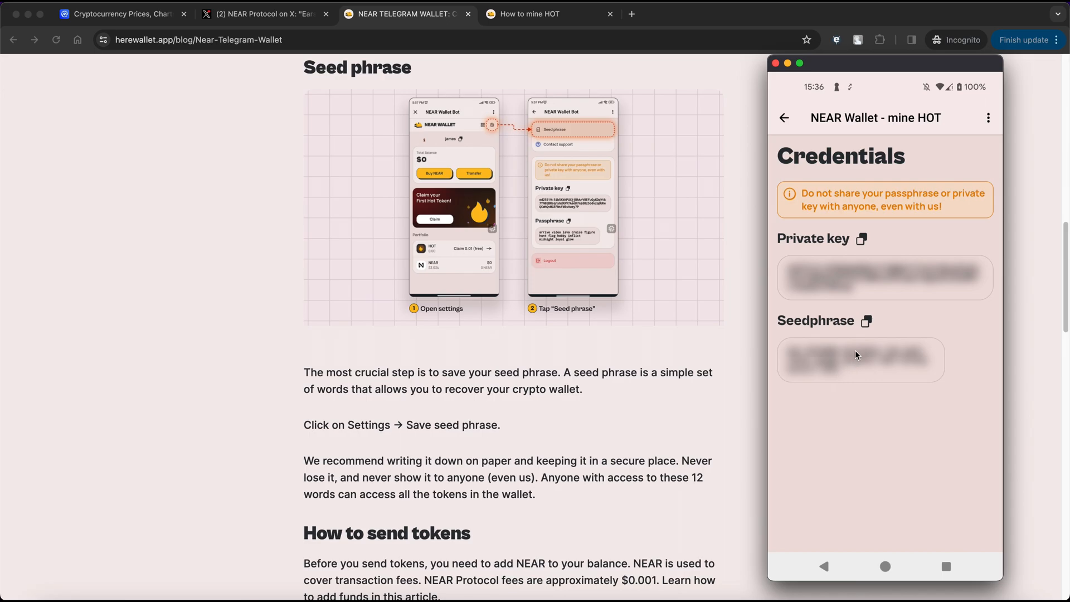
mouse_move(866, 329)
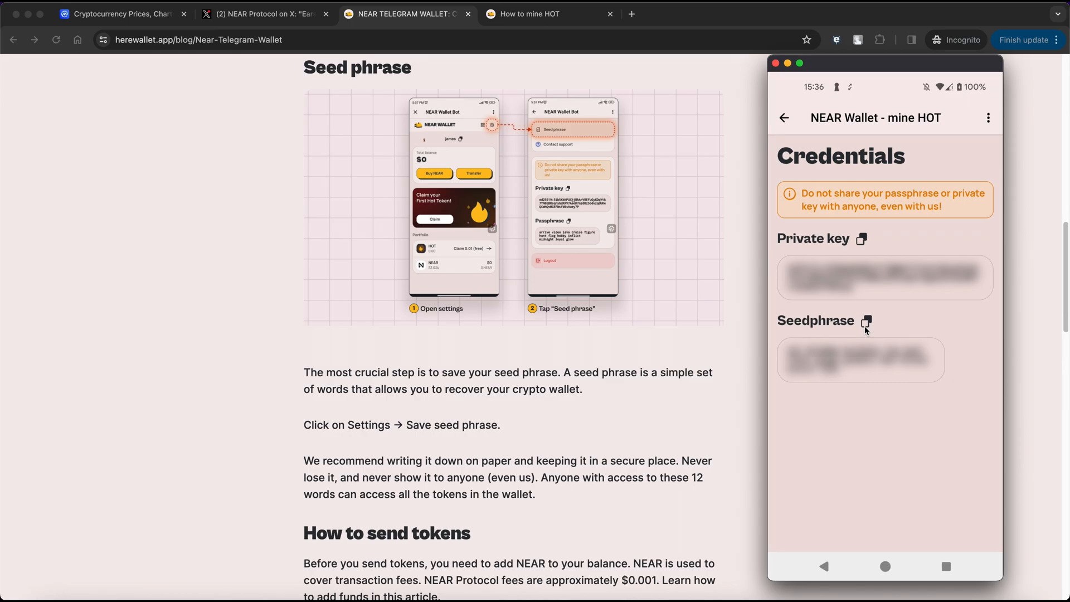
left_click(538, 13)
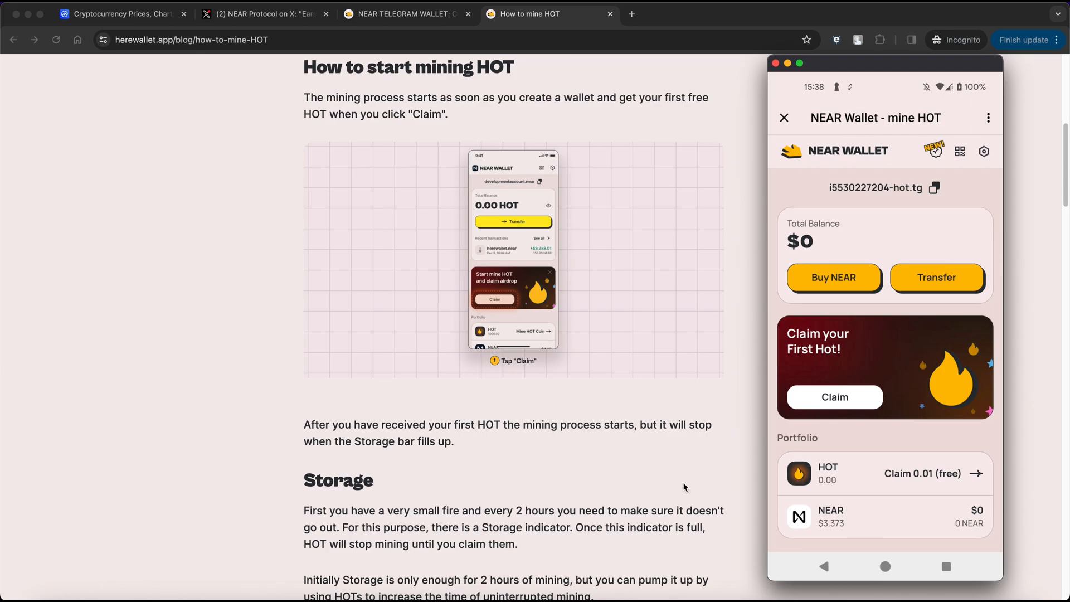
mouse_move(682, 469)
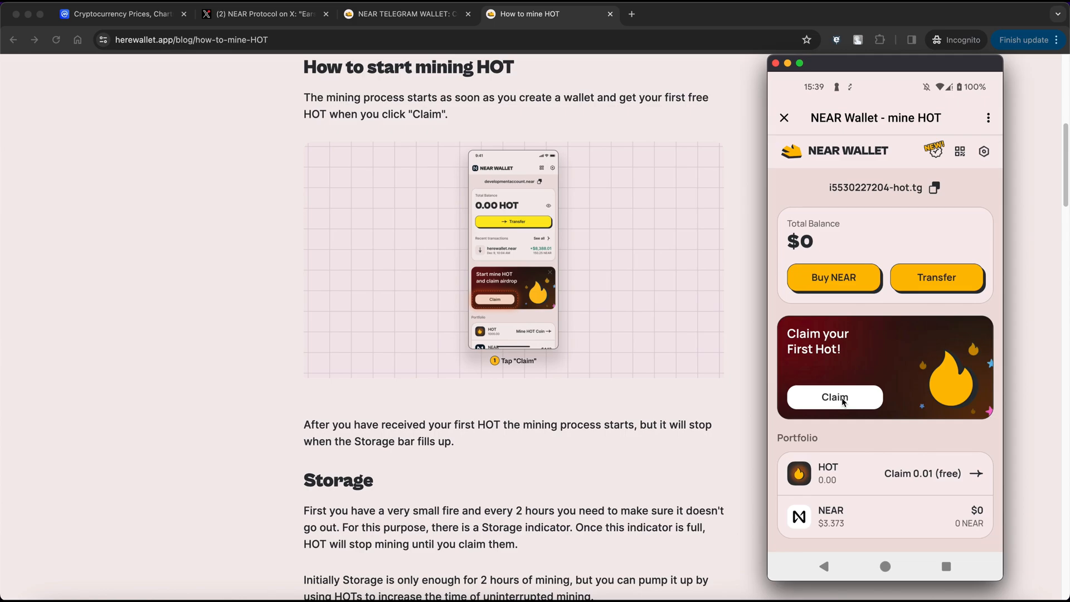
Step: Claim the first free HOT, start mining, and collect the +0.01 HOT reward
left_click(833, 397)
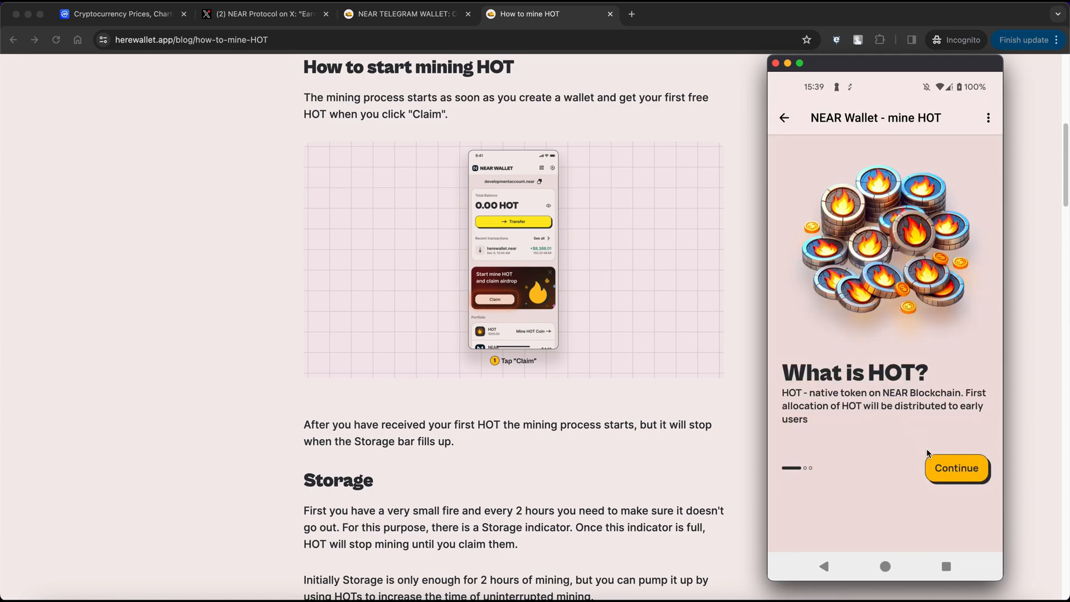
left_click(956, 468)
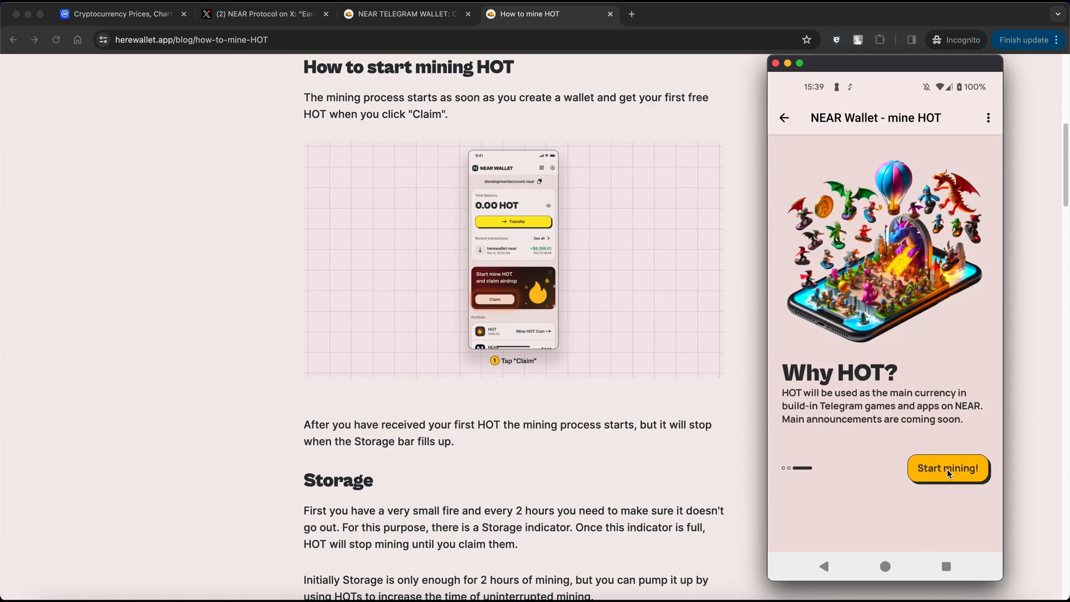
left_click(947, 468)
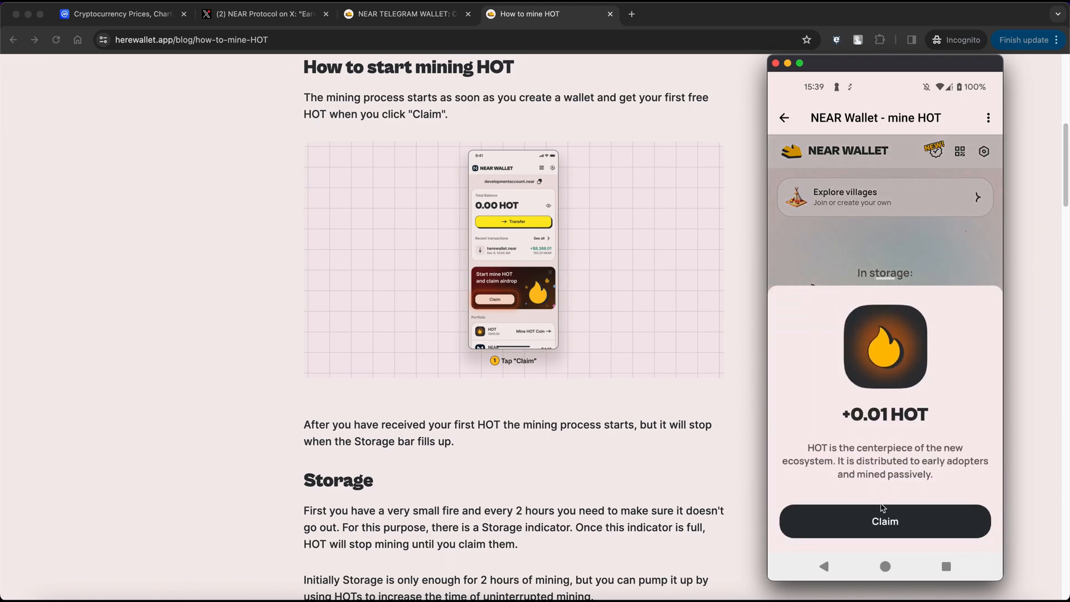
left_click(885, 520)
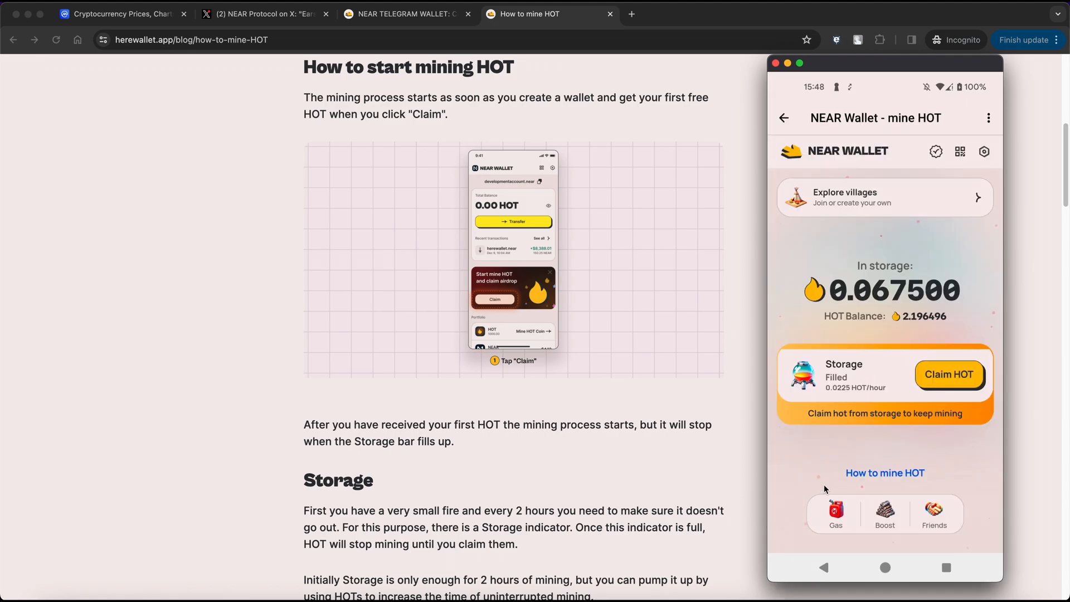
mouse_move(902, 420)
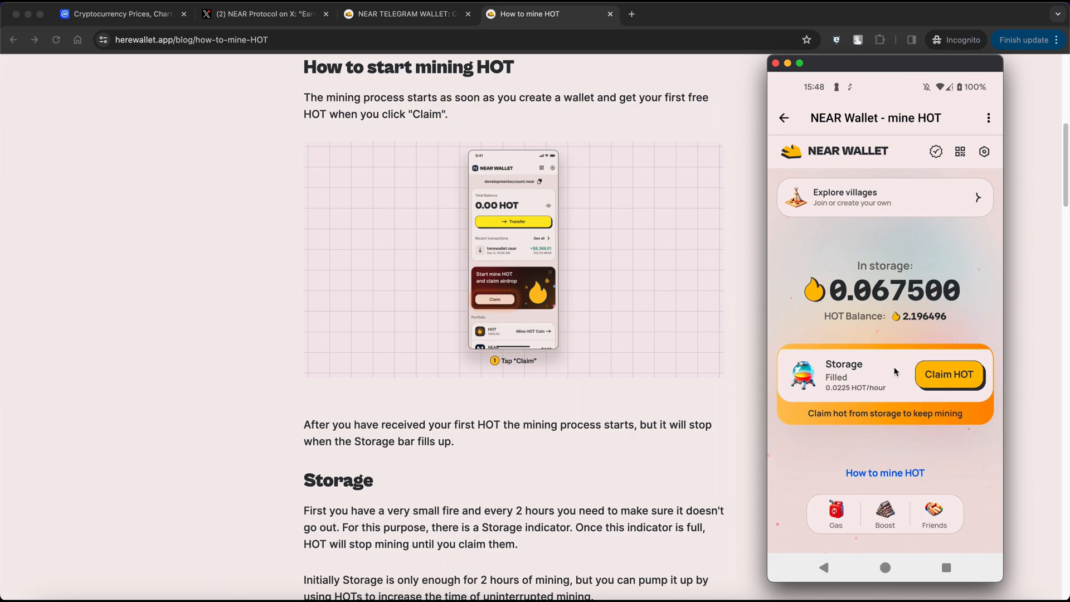
mouse_move(948, 374)
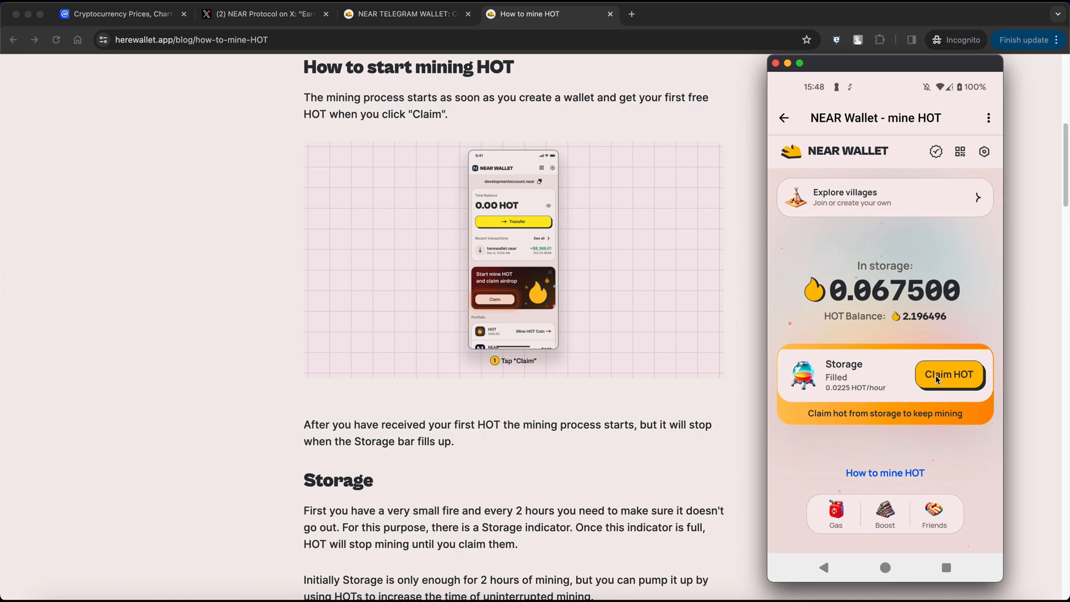
Step: Claim the HOT from the Storage card, raising the balance to 2.263996
left_click(949, 374)
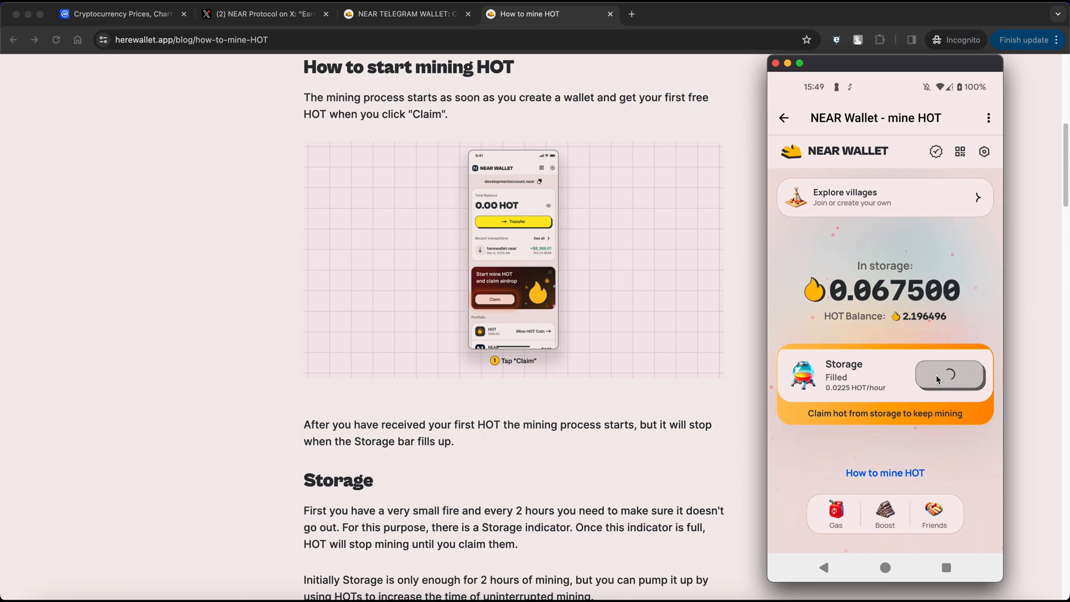
left_click(948, 380)
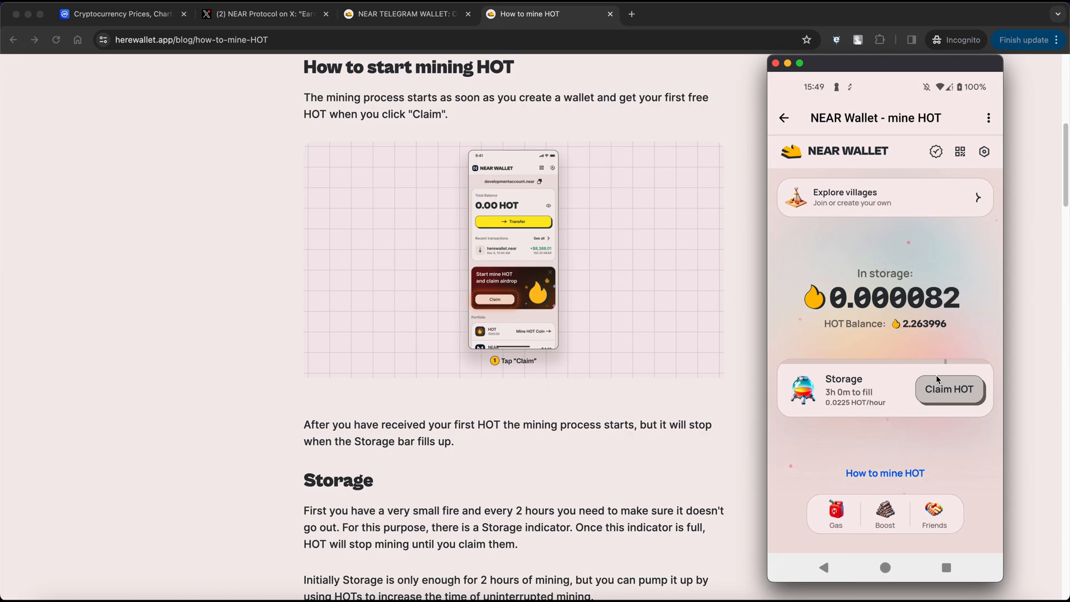
scroll("down", 3)
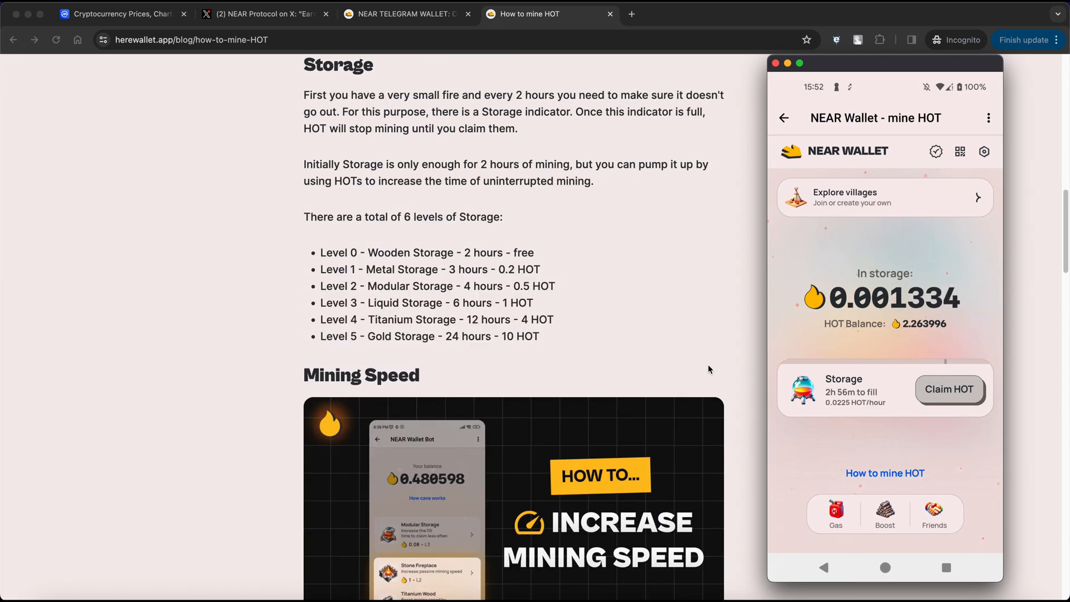
mouse_move(564, 203)
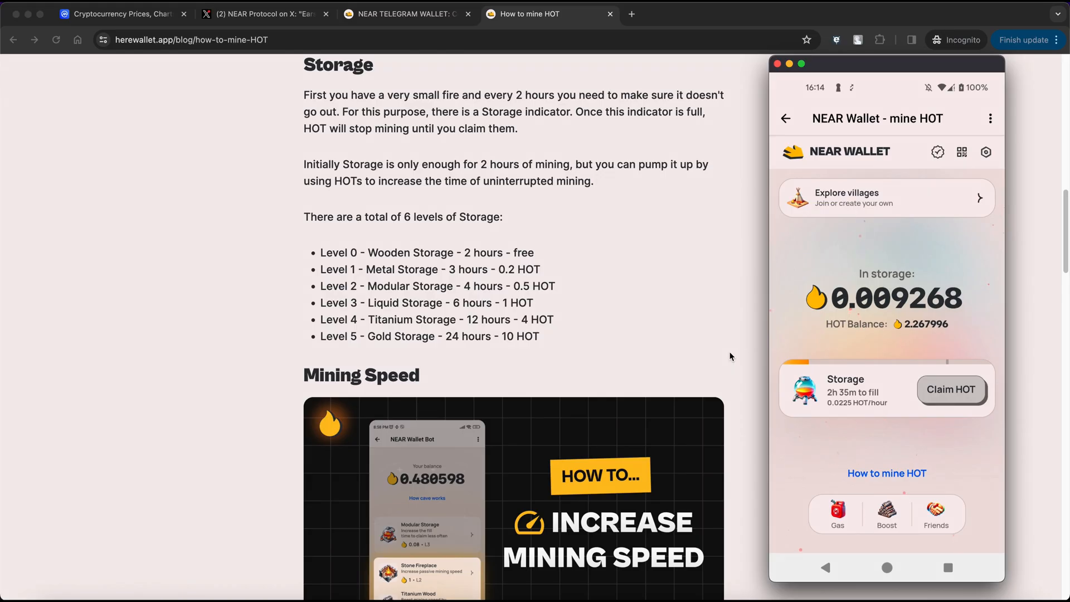
mouse_move(851, 451)
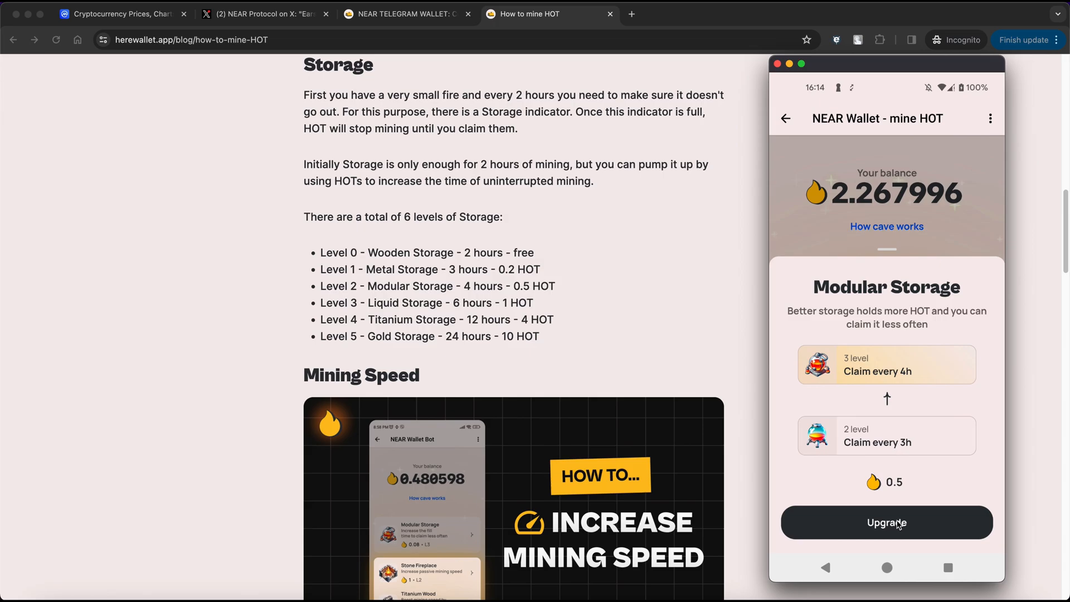
scroll("down", 3)
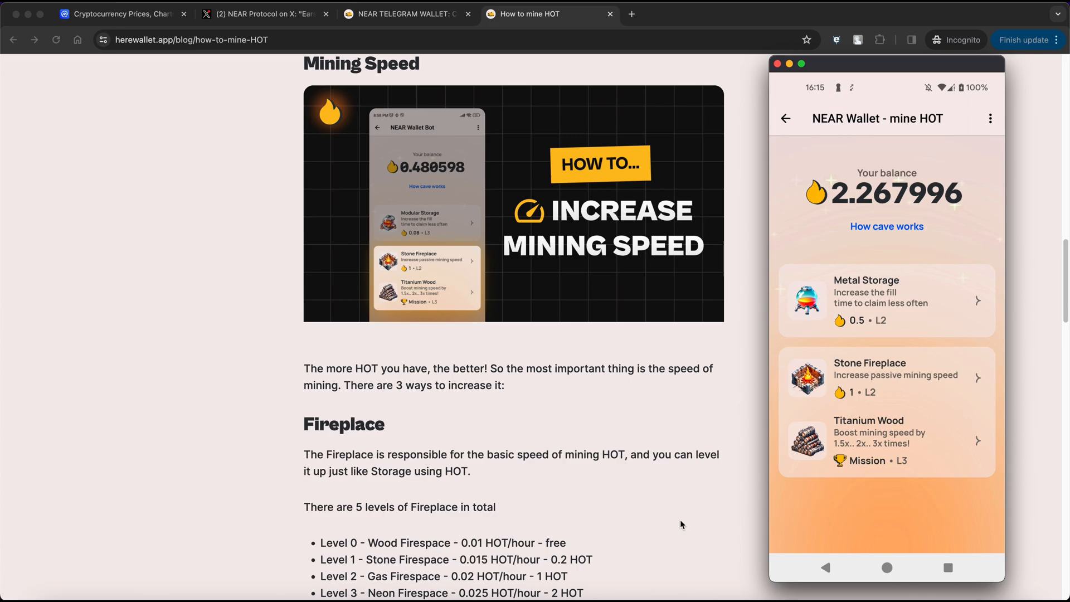
mouse_move(715, 507)
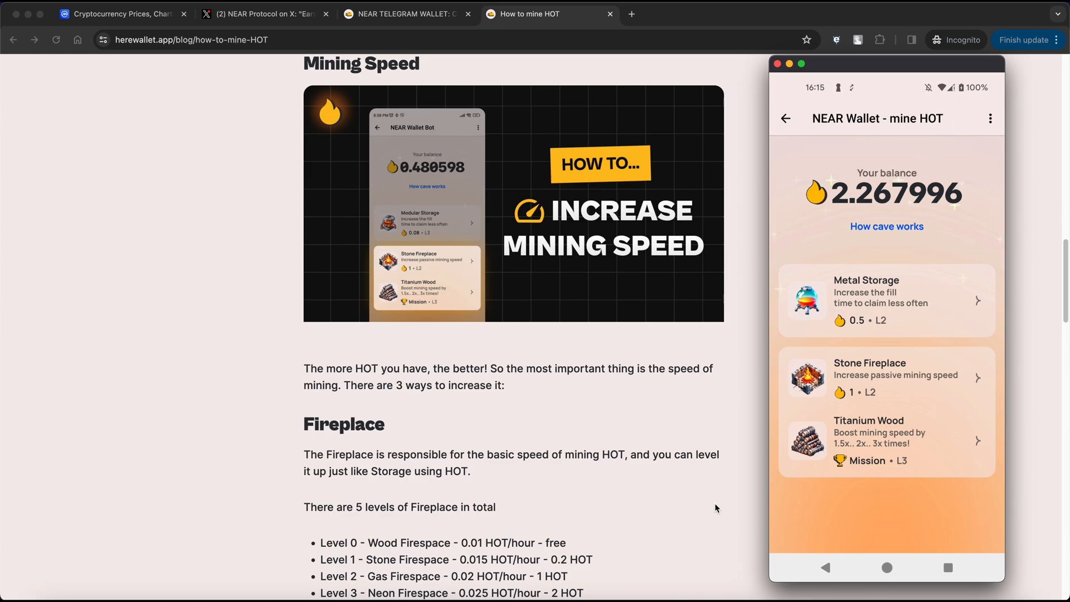
scroll("down", 3)
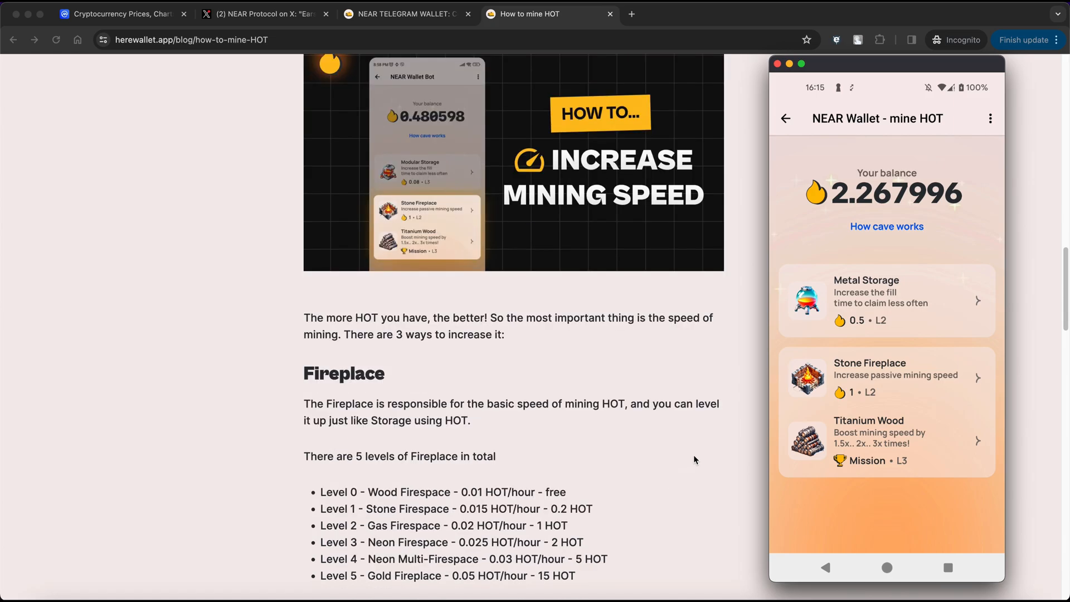
mouse_move(607, 563)
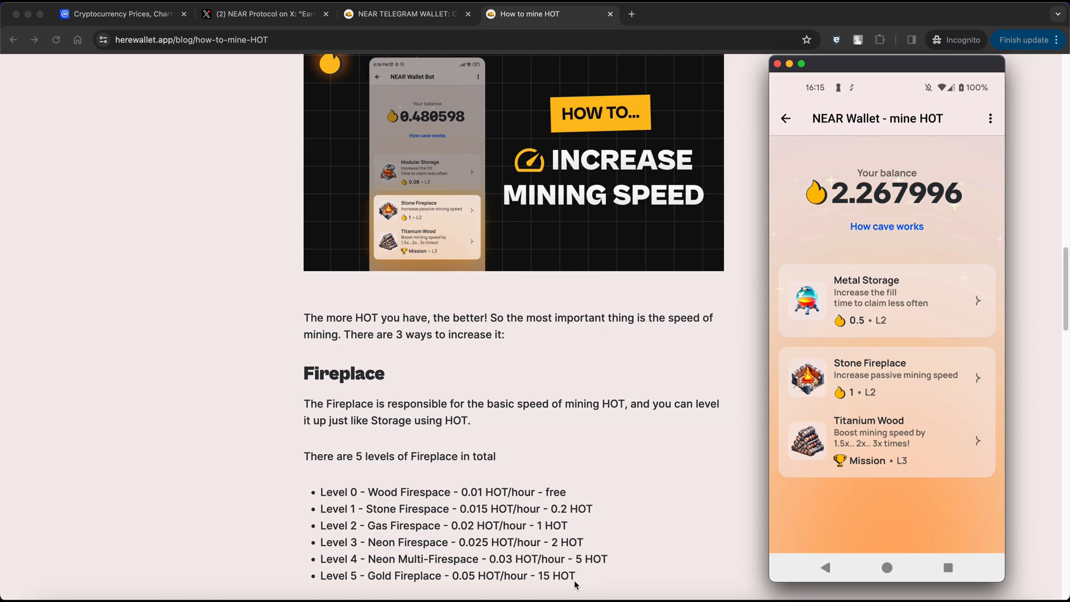
mouse_move(672, 475)
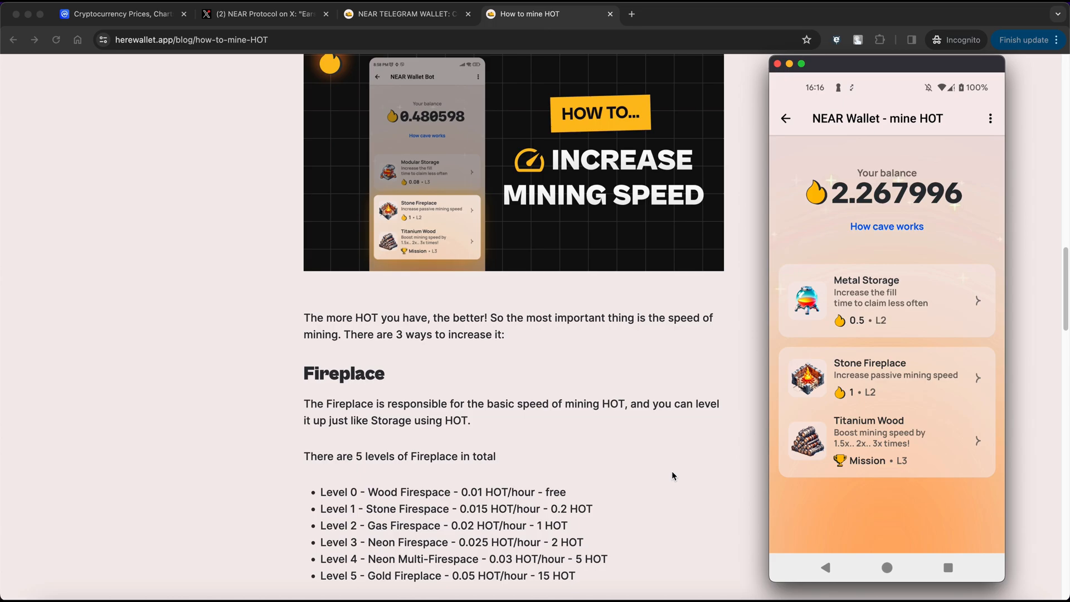
mouse_move(792, 440)
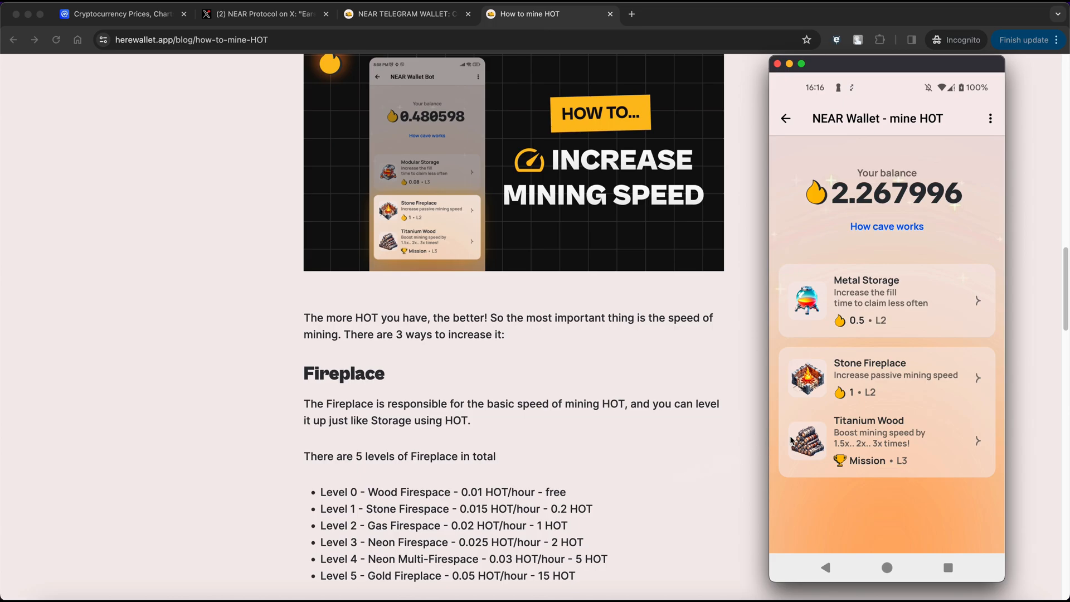
mouse_move(892, 382)
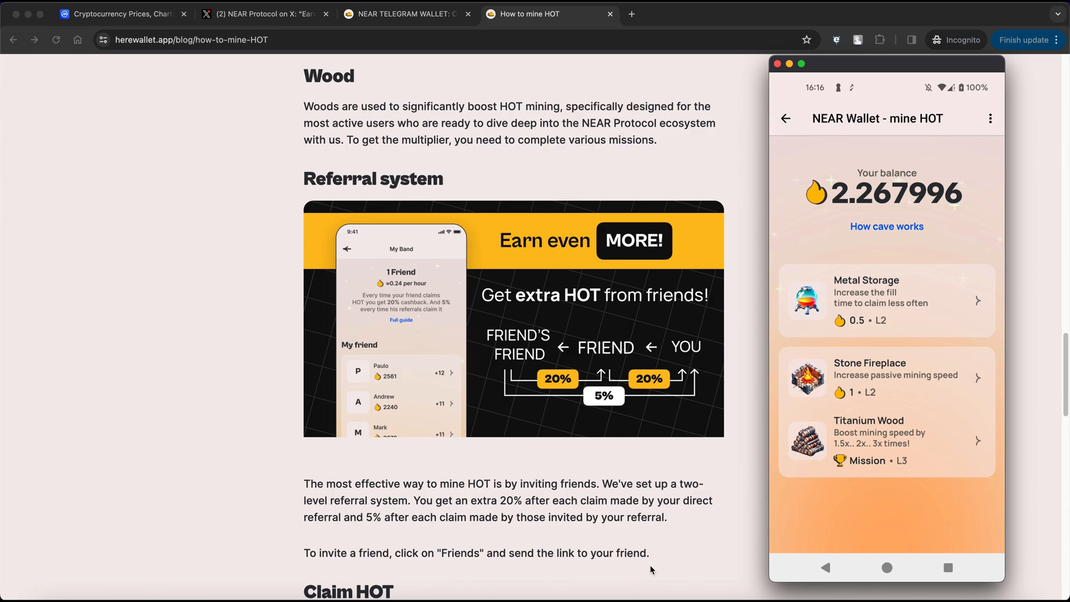
mouse_move(726, 538)
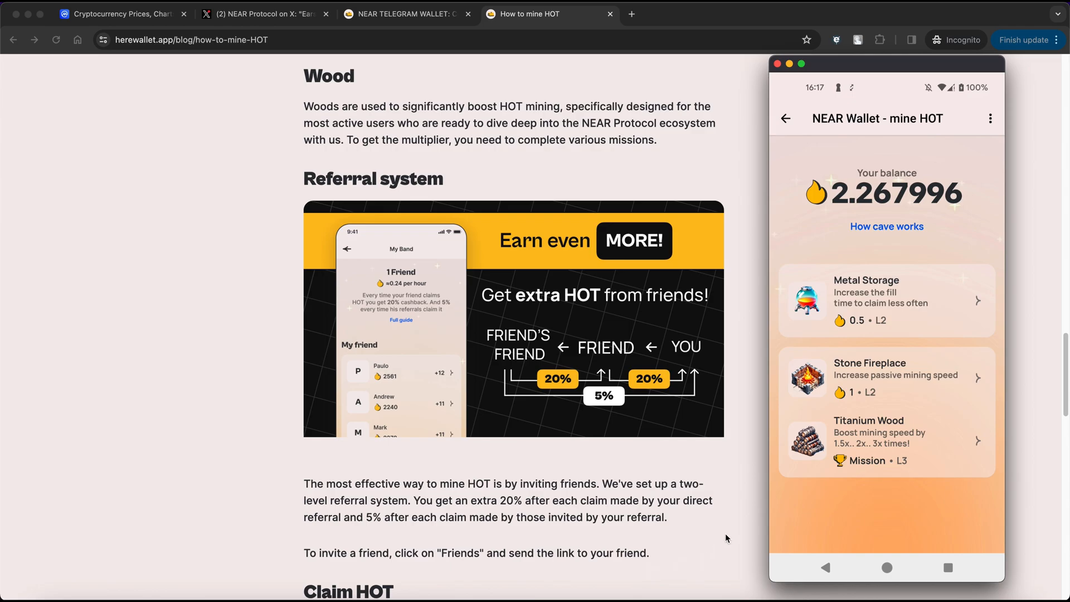
mouse_move(792, 498)
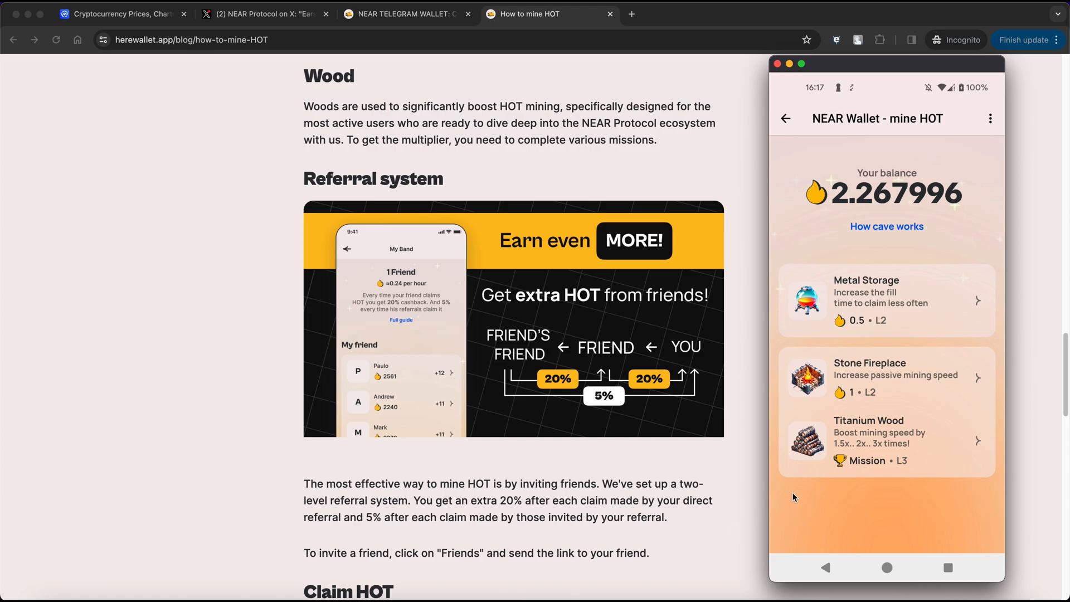
mouse_move(654, 571)
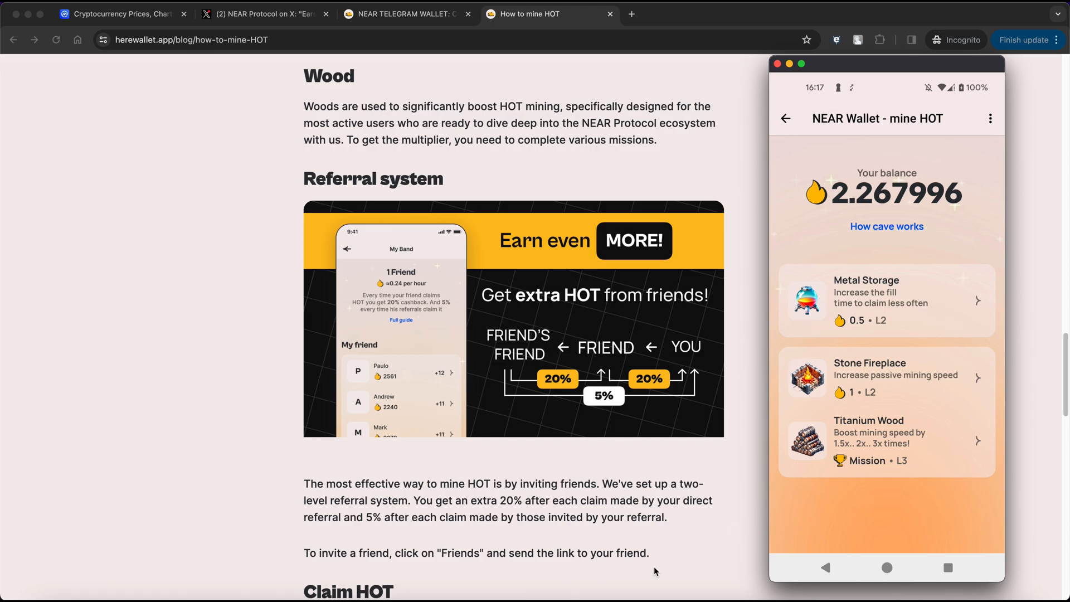
left_click(879, 444)
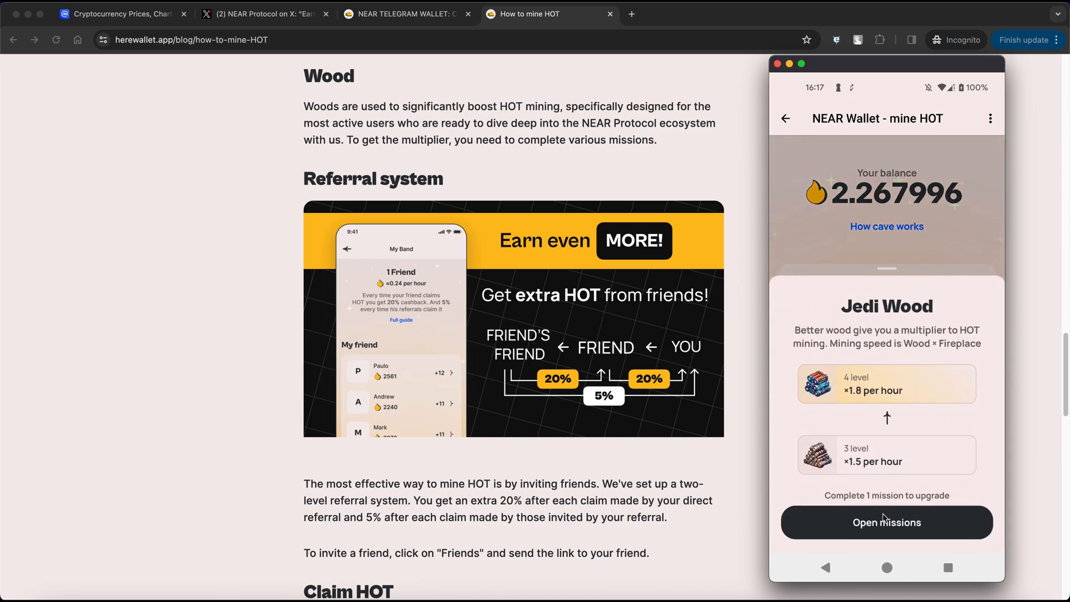
Step: Open the Titanium Wood upgrade missions to launch the HERE Wallet app
left_click(886, 522)
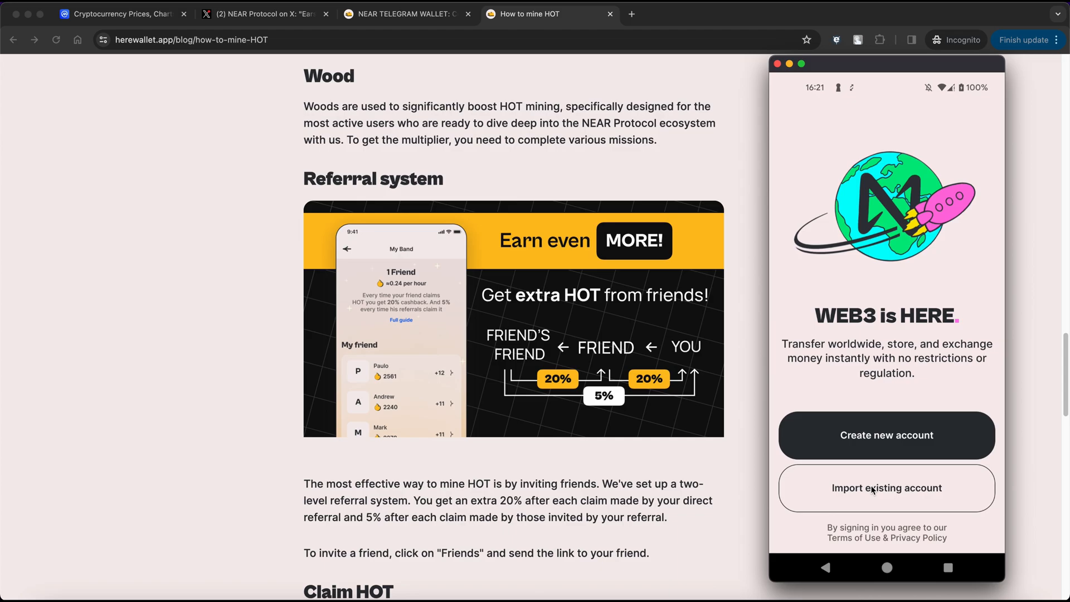
Step: Import the existing account by pasting its seed phrase from the clipboard
left_click(886, 488)
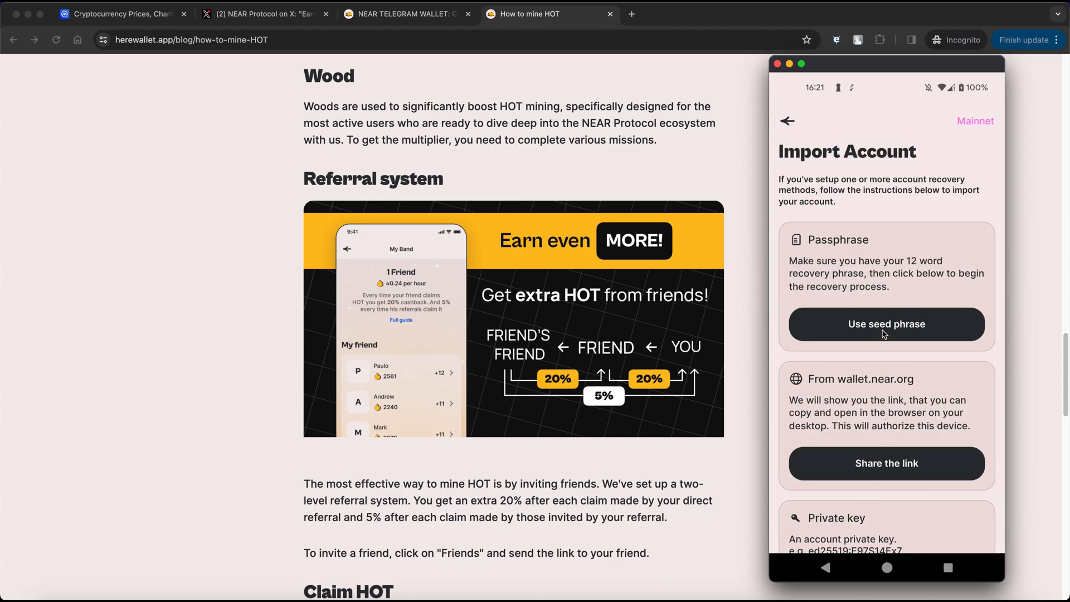
left_click(885, 324)
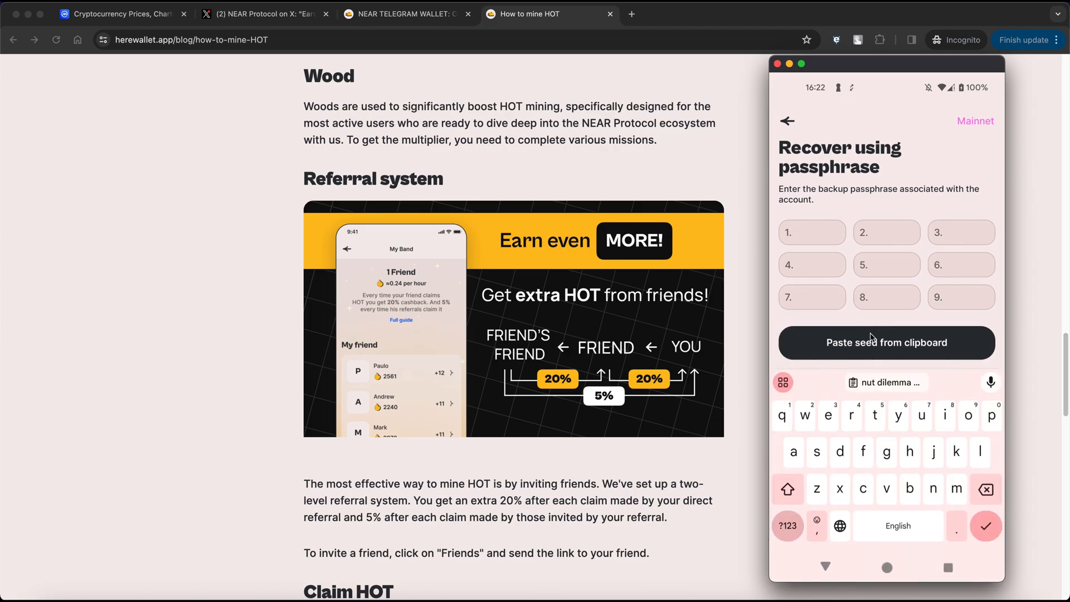
left_click(887, 343)
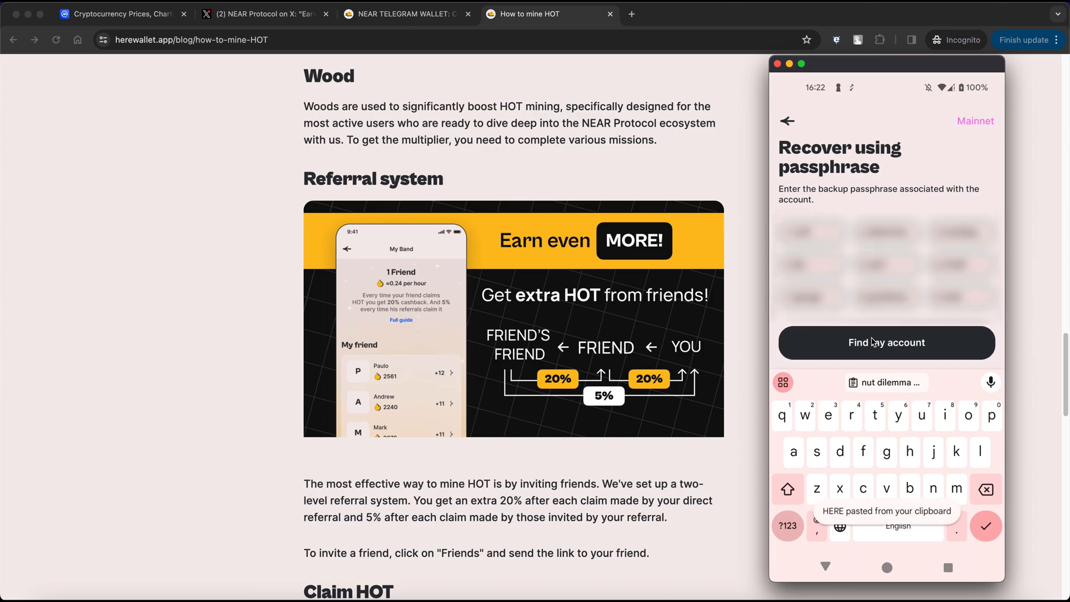
left_click(887, 343)
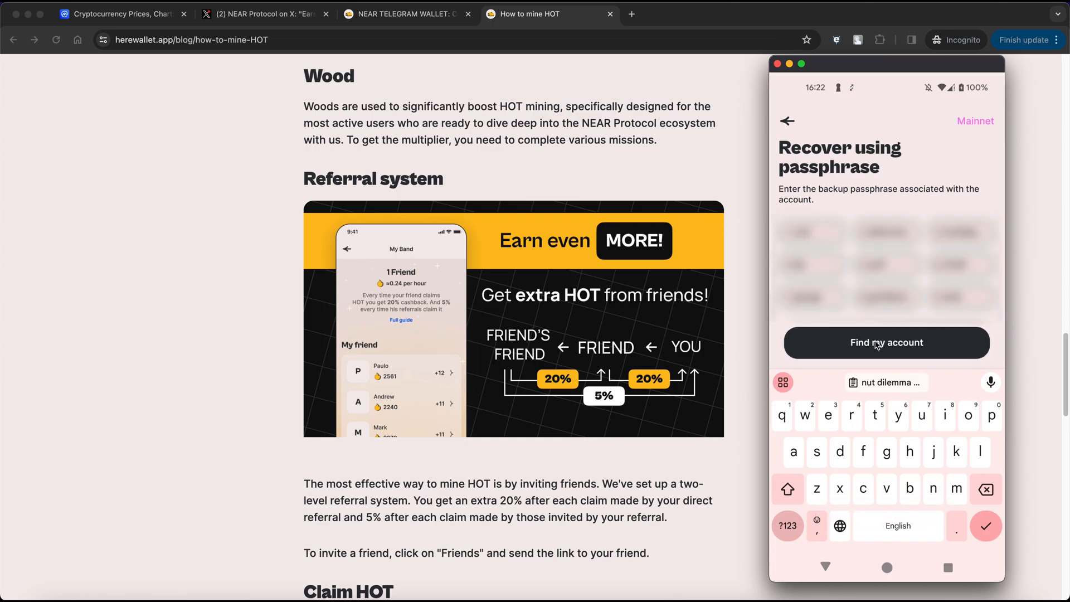
left_click(886, 343)
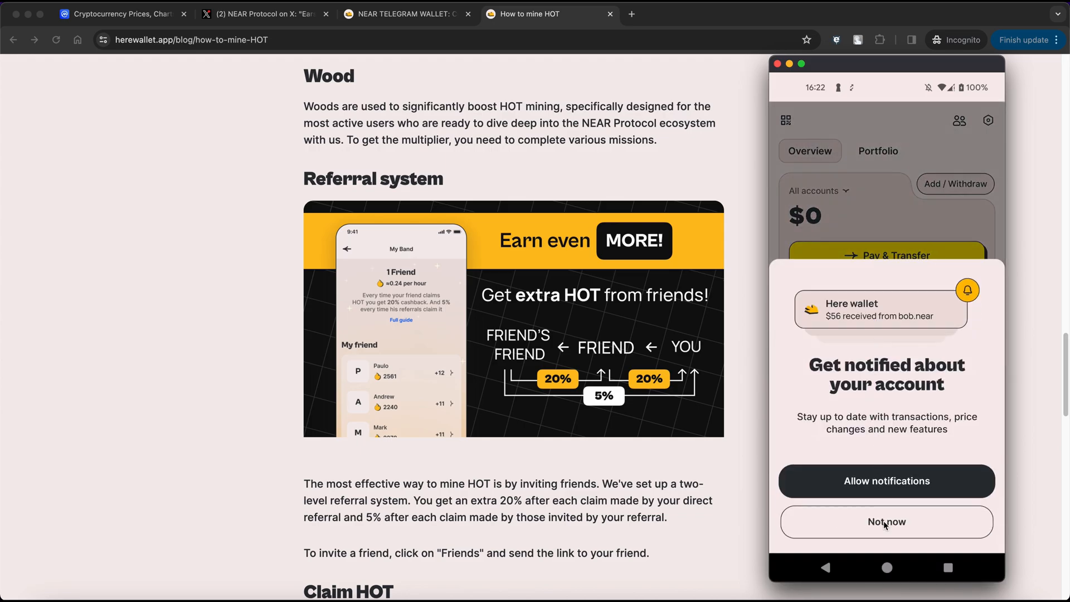
Step: Skip account notifications and view the Friends referral bonus page
left_click(885, 521)
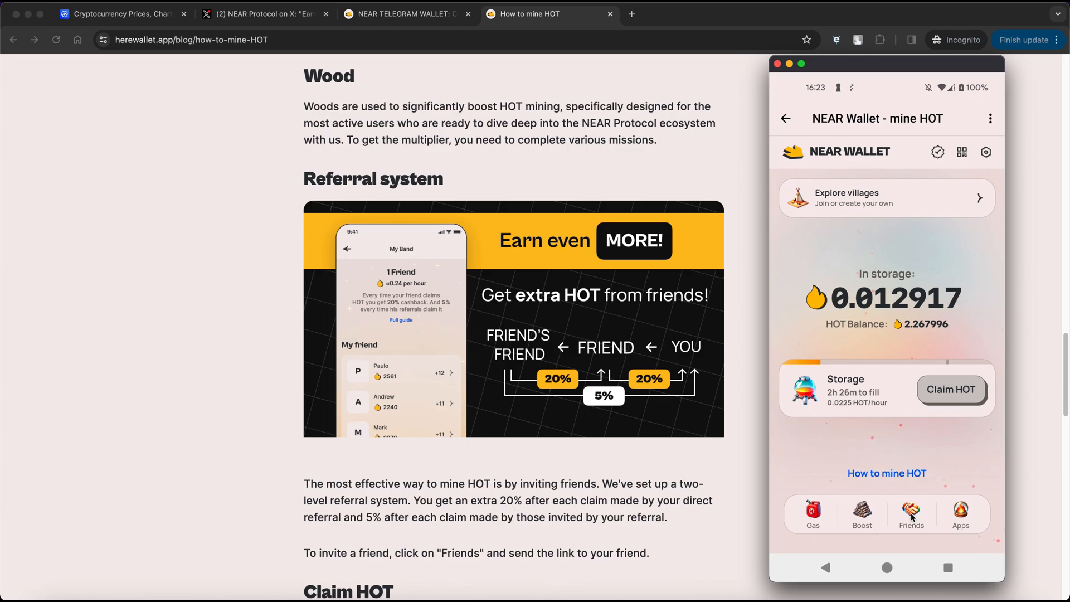
left_click(911, 514)
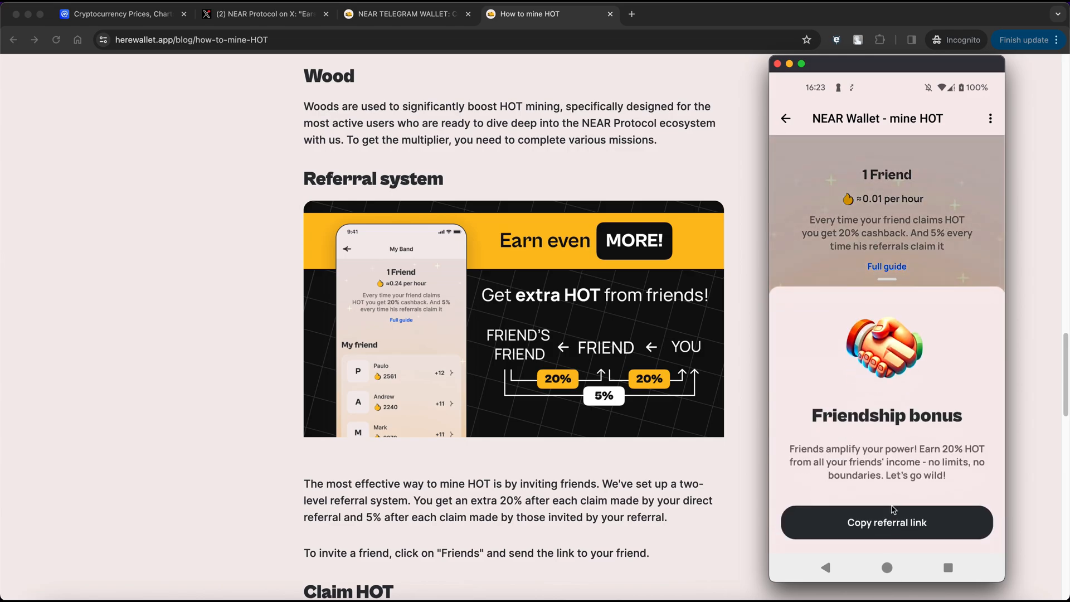
mouse_move(730, 532)
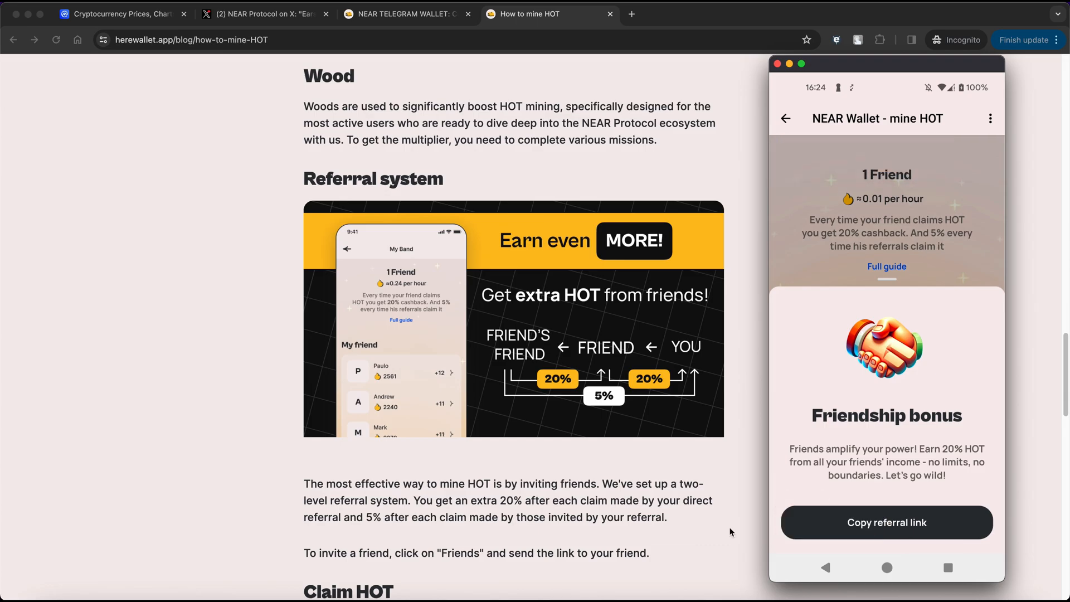
mouse_move(799, 519)
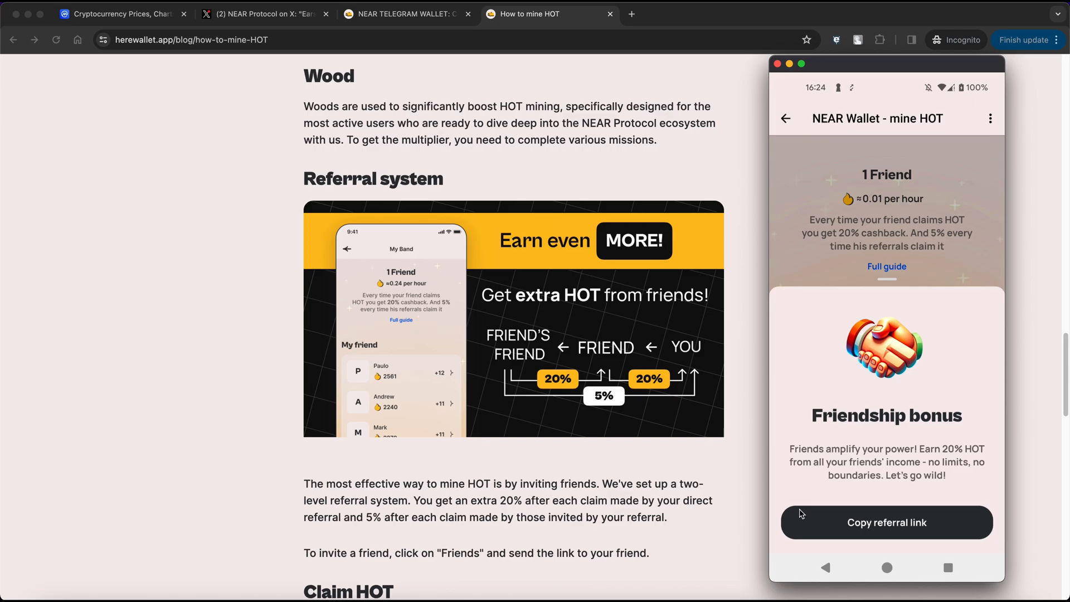
mouse_move(794, 497)
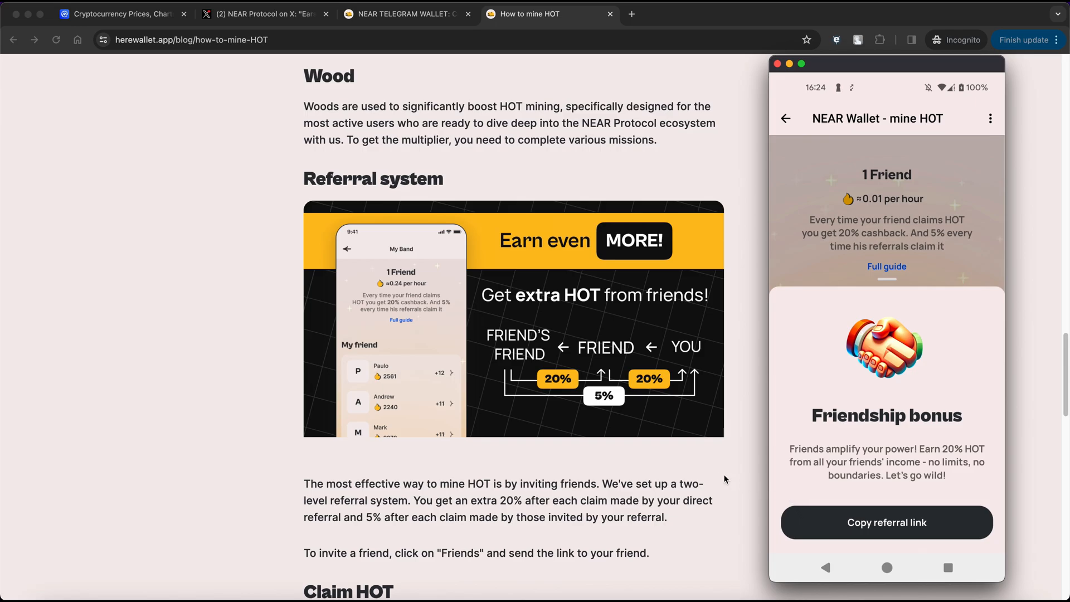
mouse_move(518, 435)
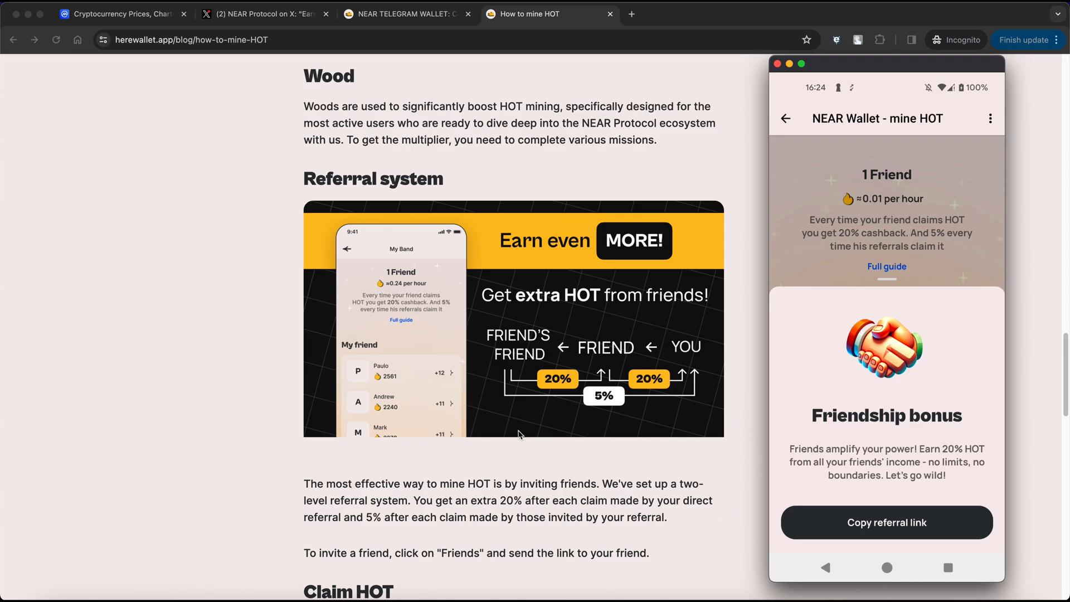
mouse_move(632, 450)
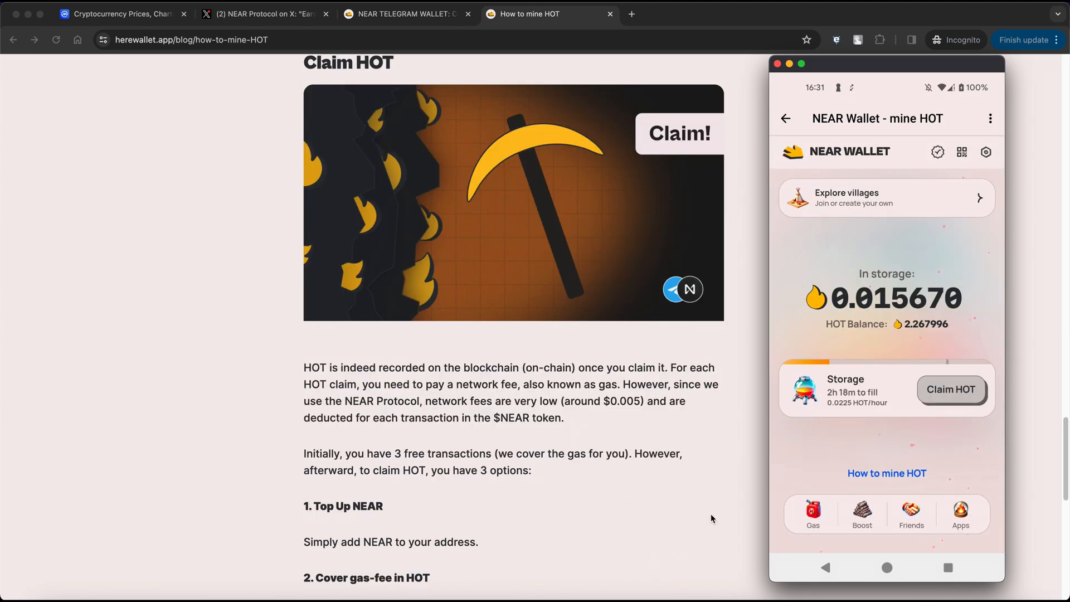
mouse_move(721, 506)
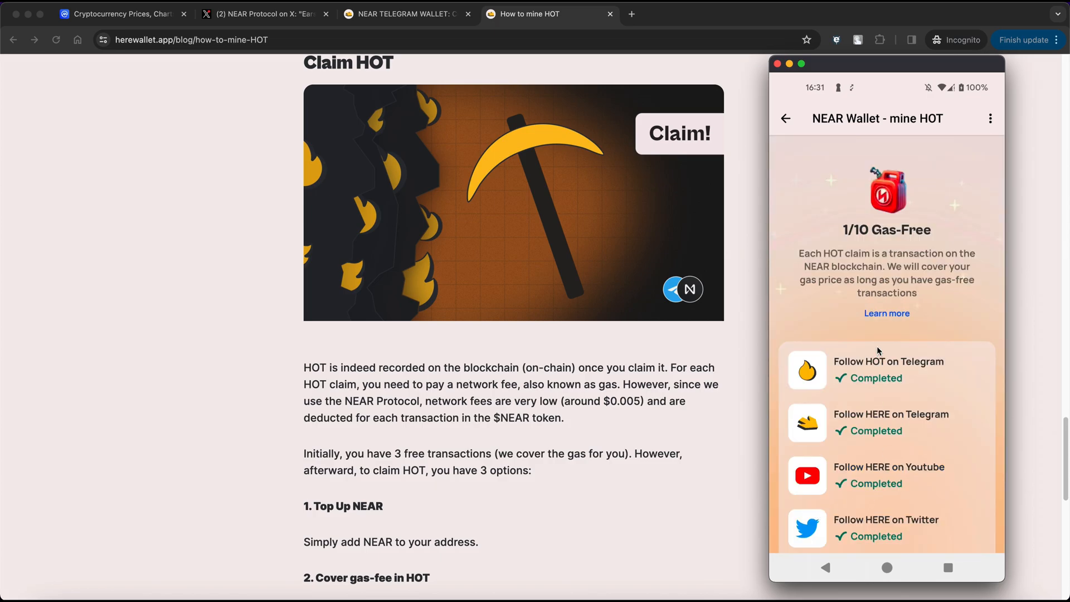
Step: Scroll the Gas-Free page showing 1/10 transactions and completed follow missions
scroll("down", 3)
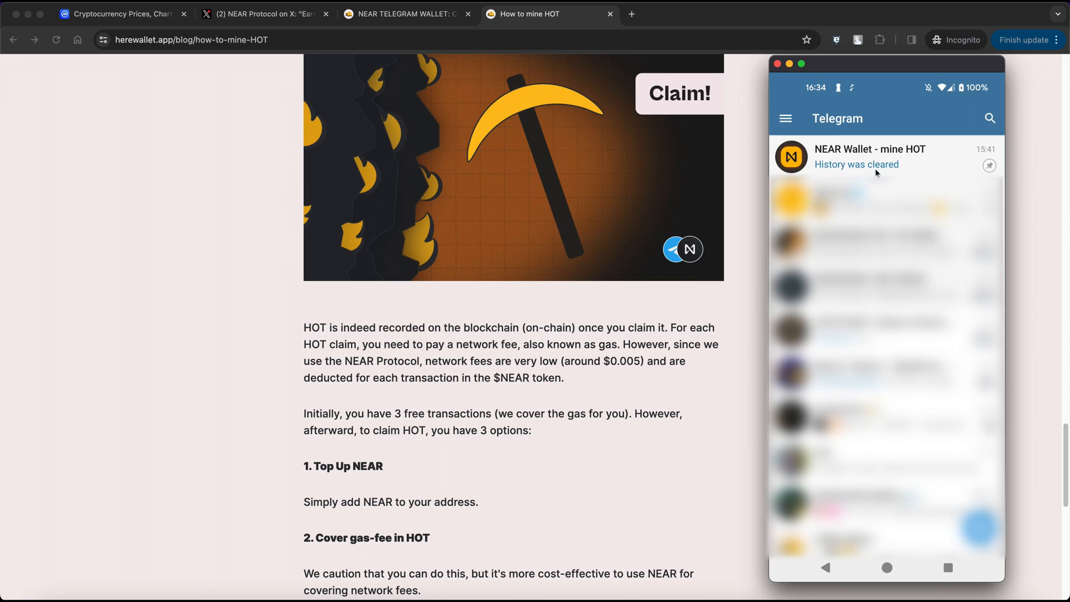
mouse_move(888, 156)
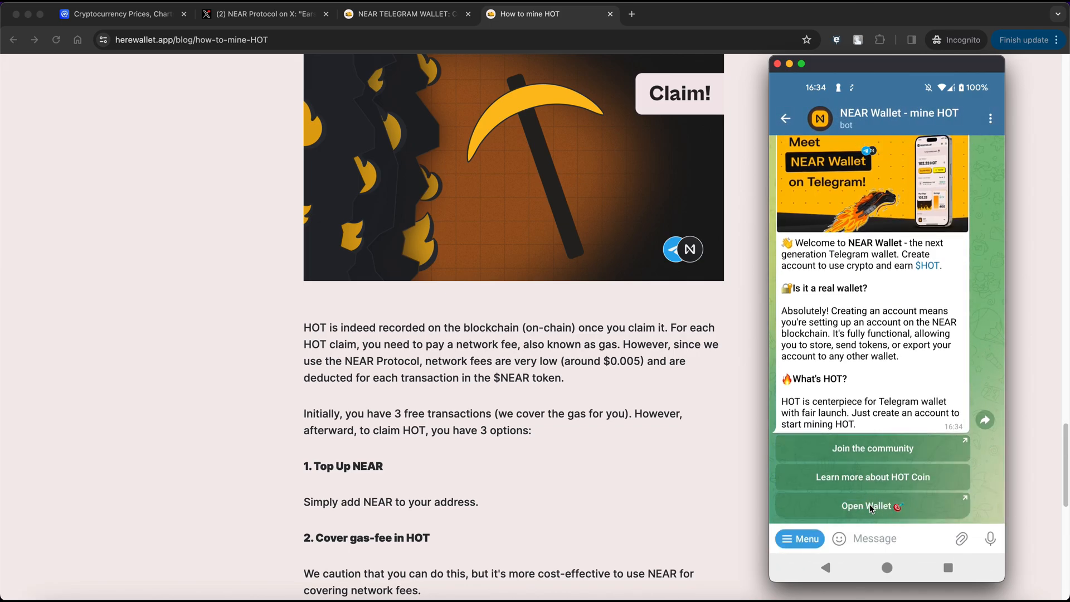
Step: Relaunch the wallet from the 'NEAR Wallet - mine HOT' bot chat
left_click(871, 507)
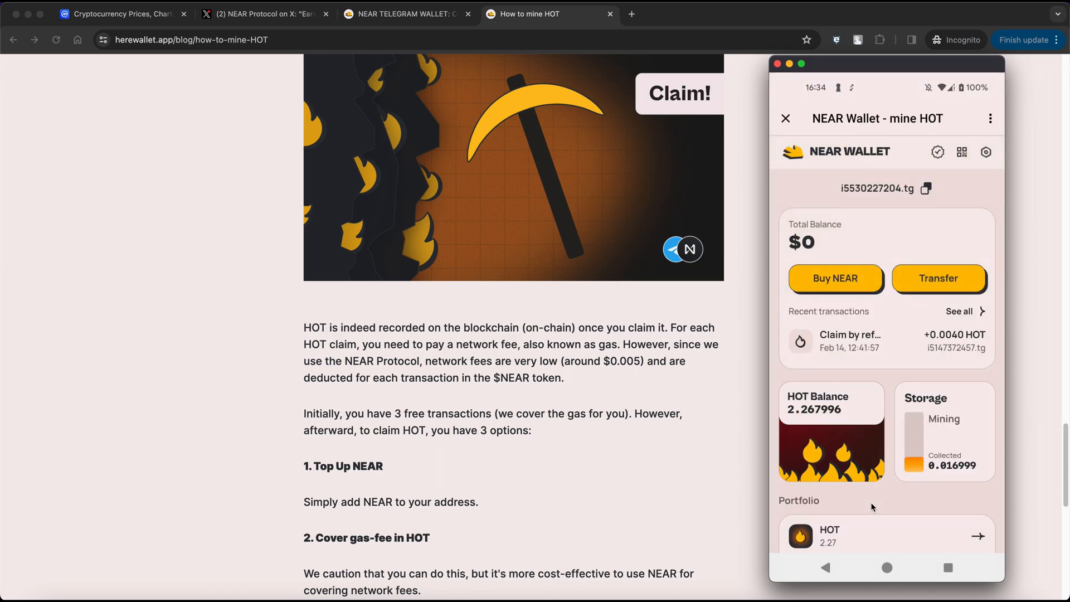